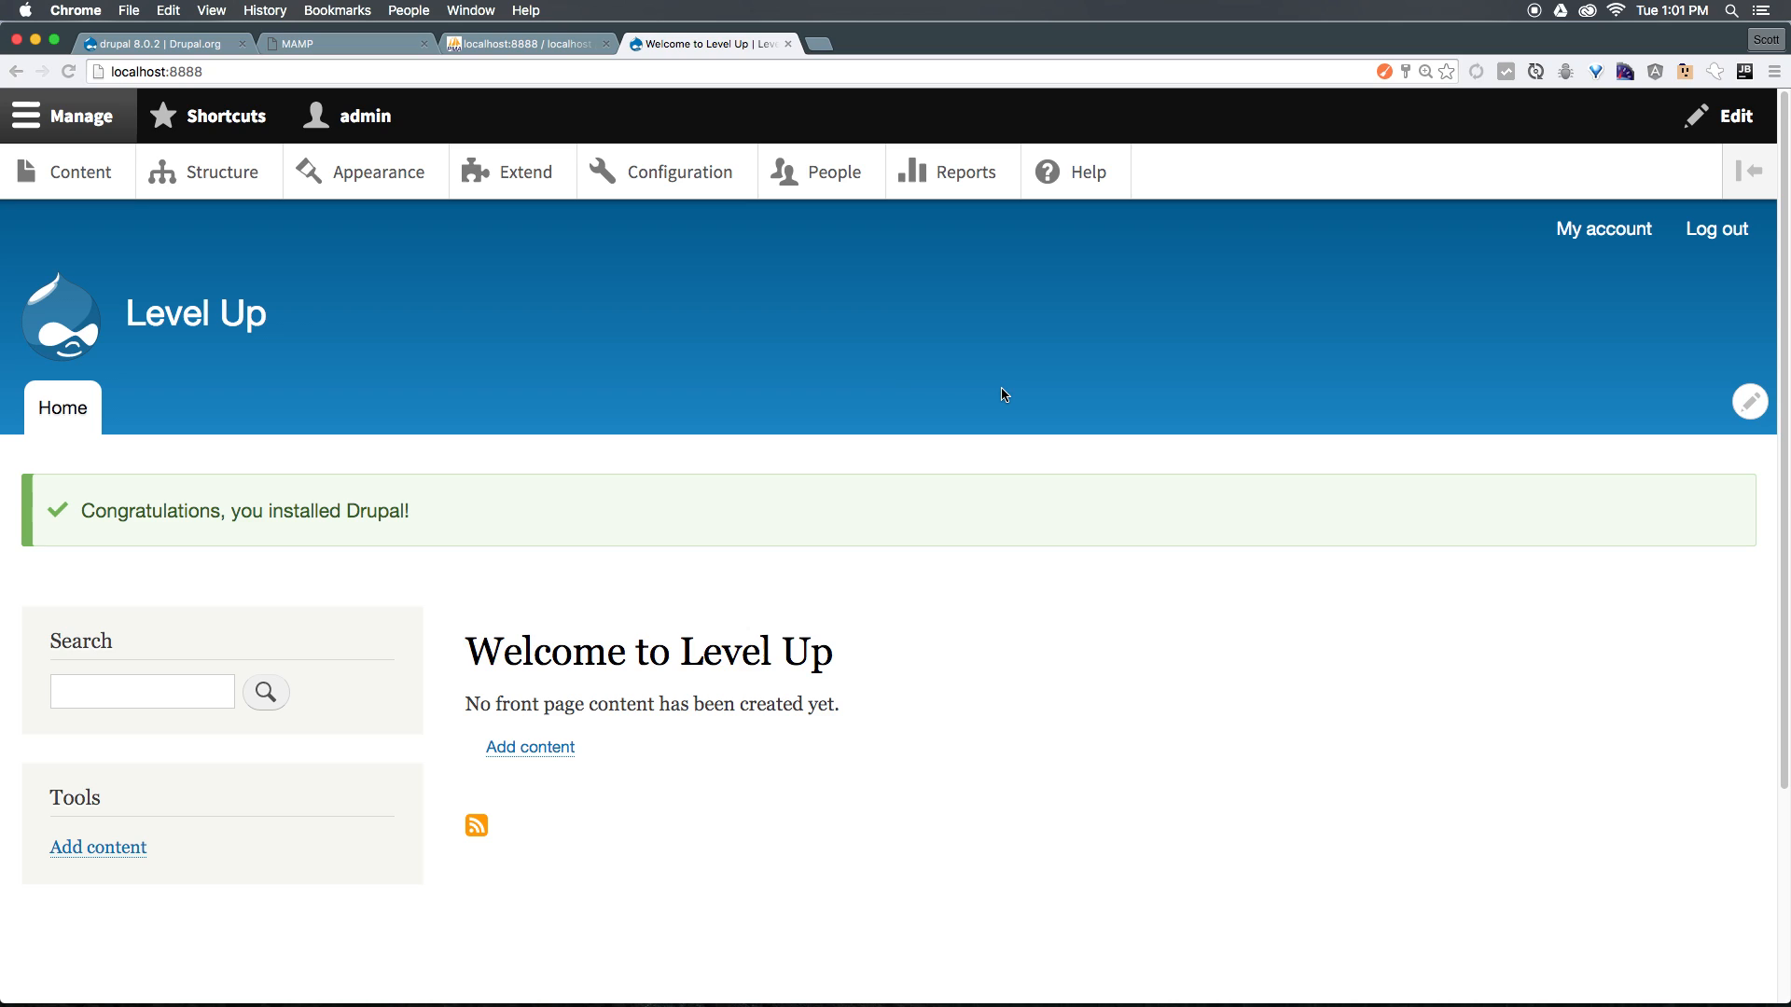
mouse_move(1065, 442)
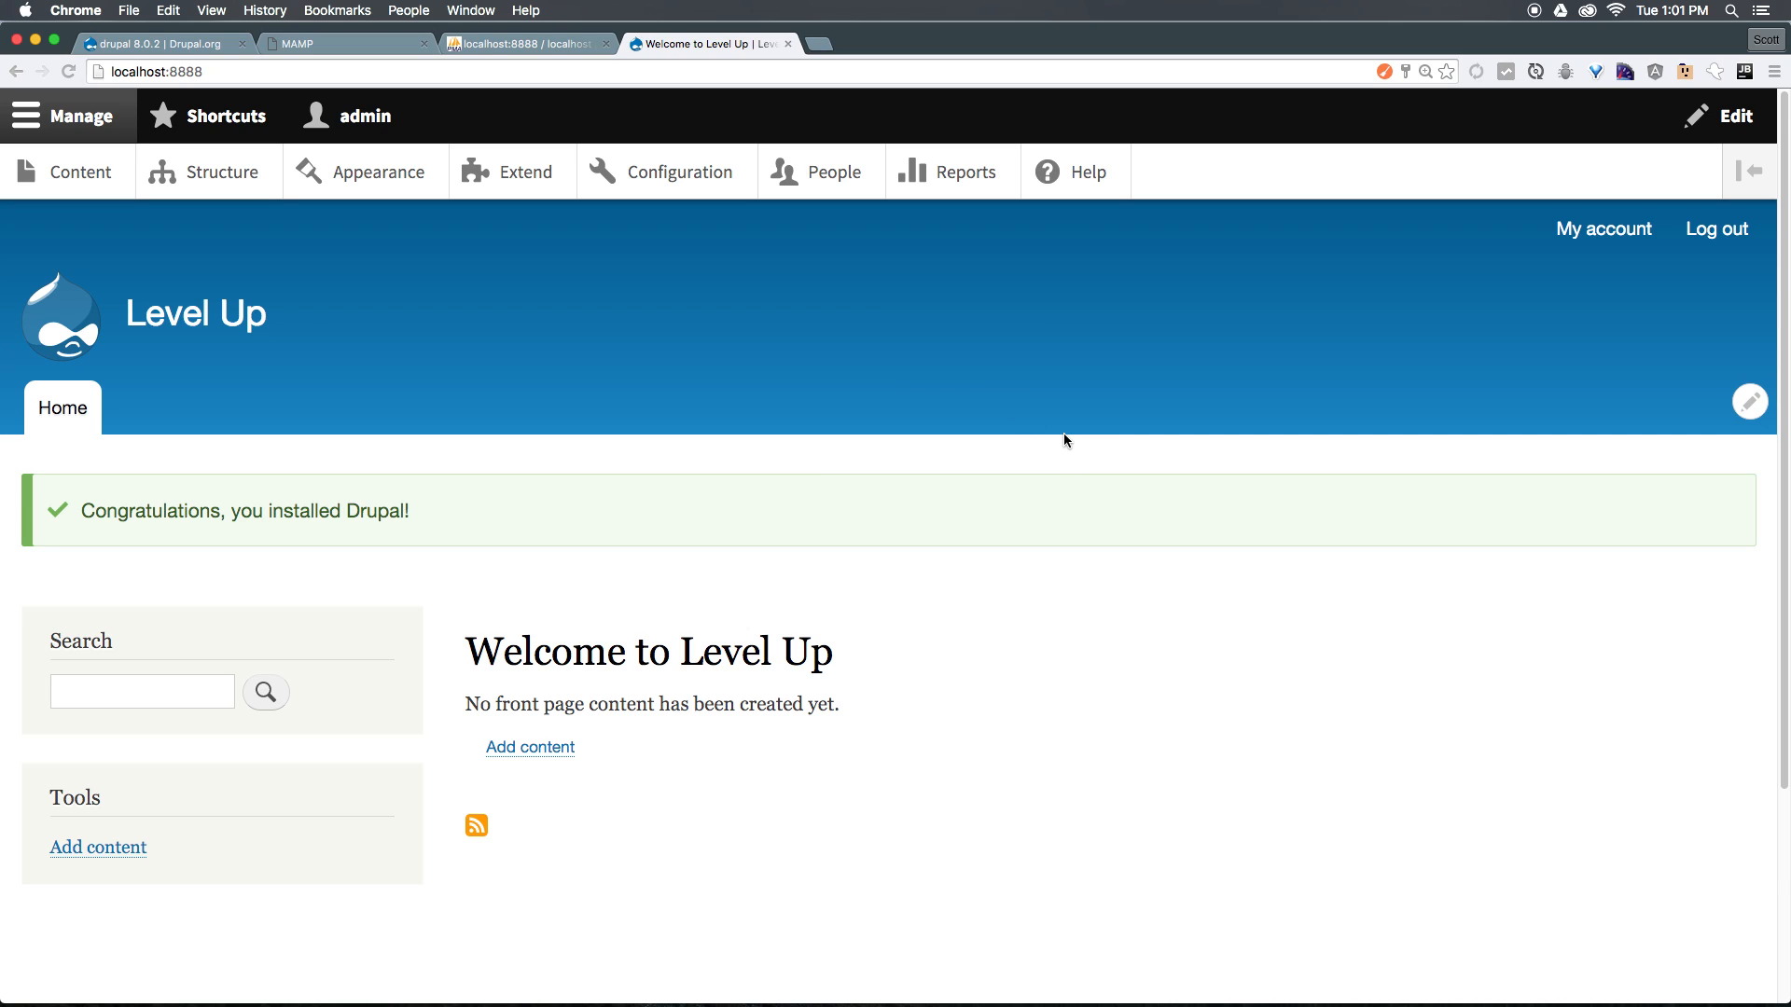
mouse_move(925, 411)
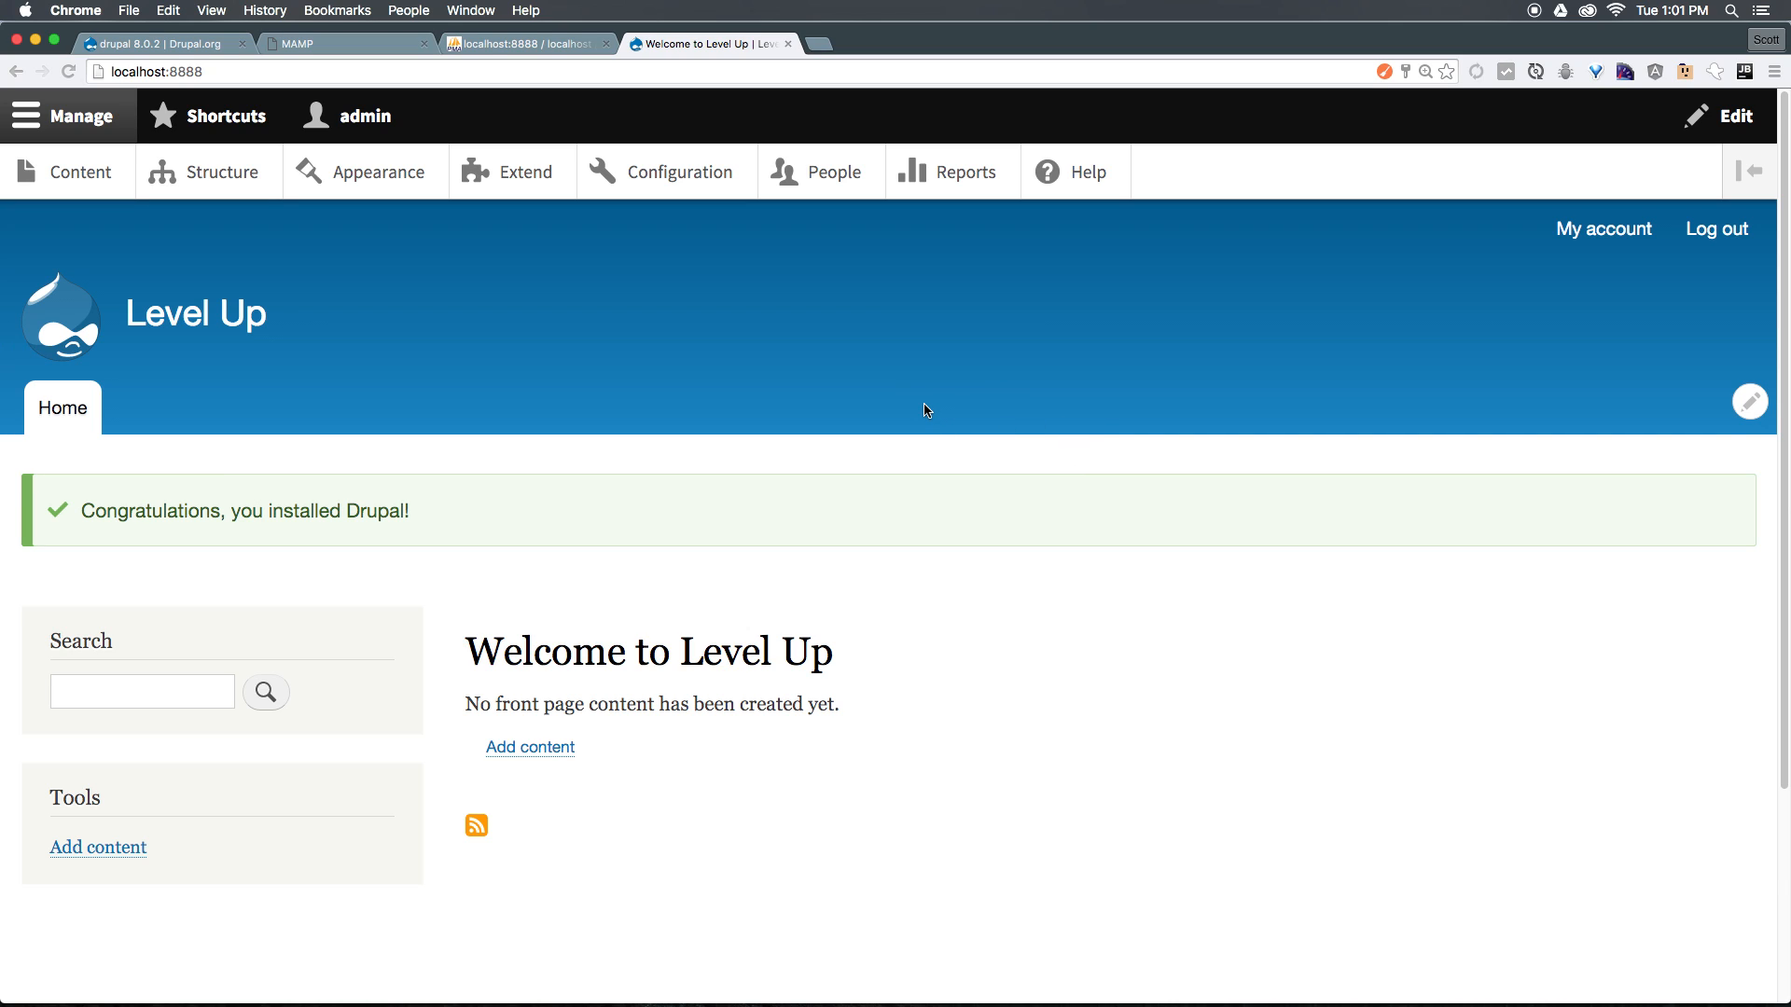
mouse_move(985, 367)
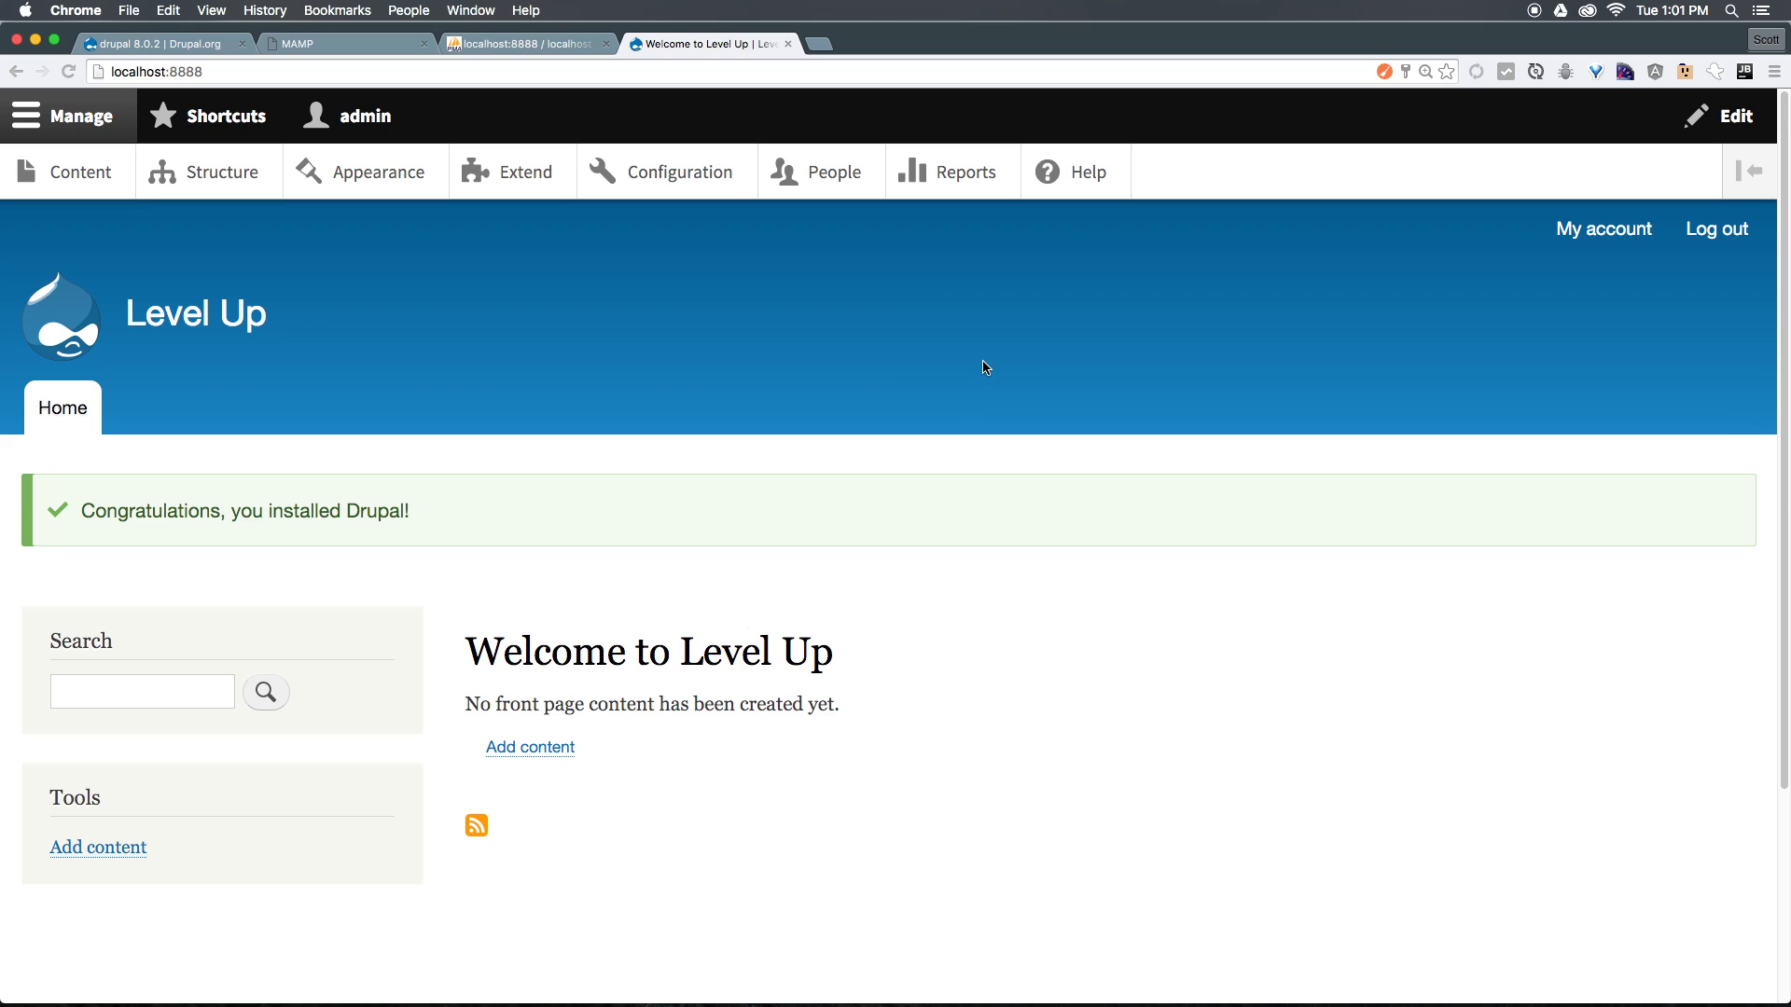
mouse_move(821, 457)
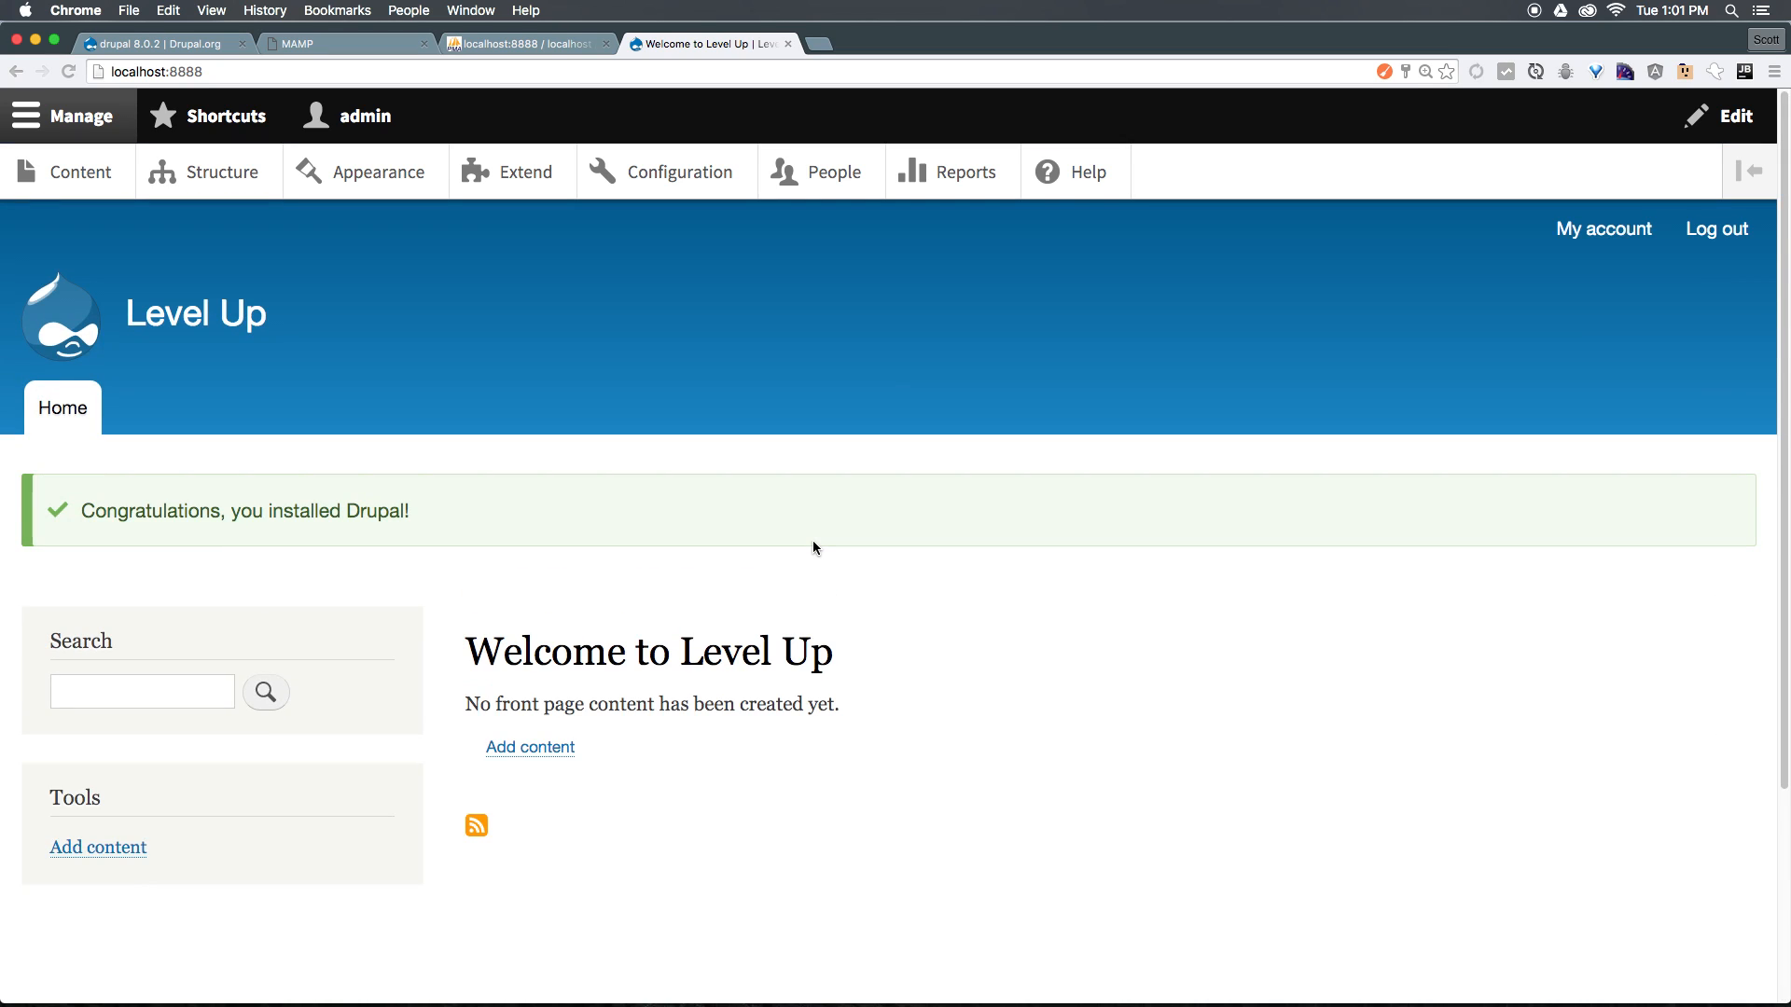
mouse_move(778, 570)
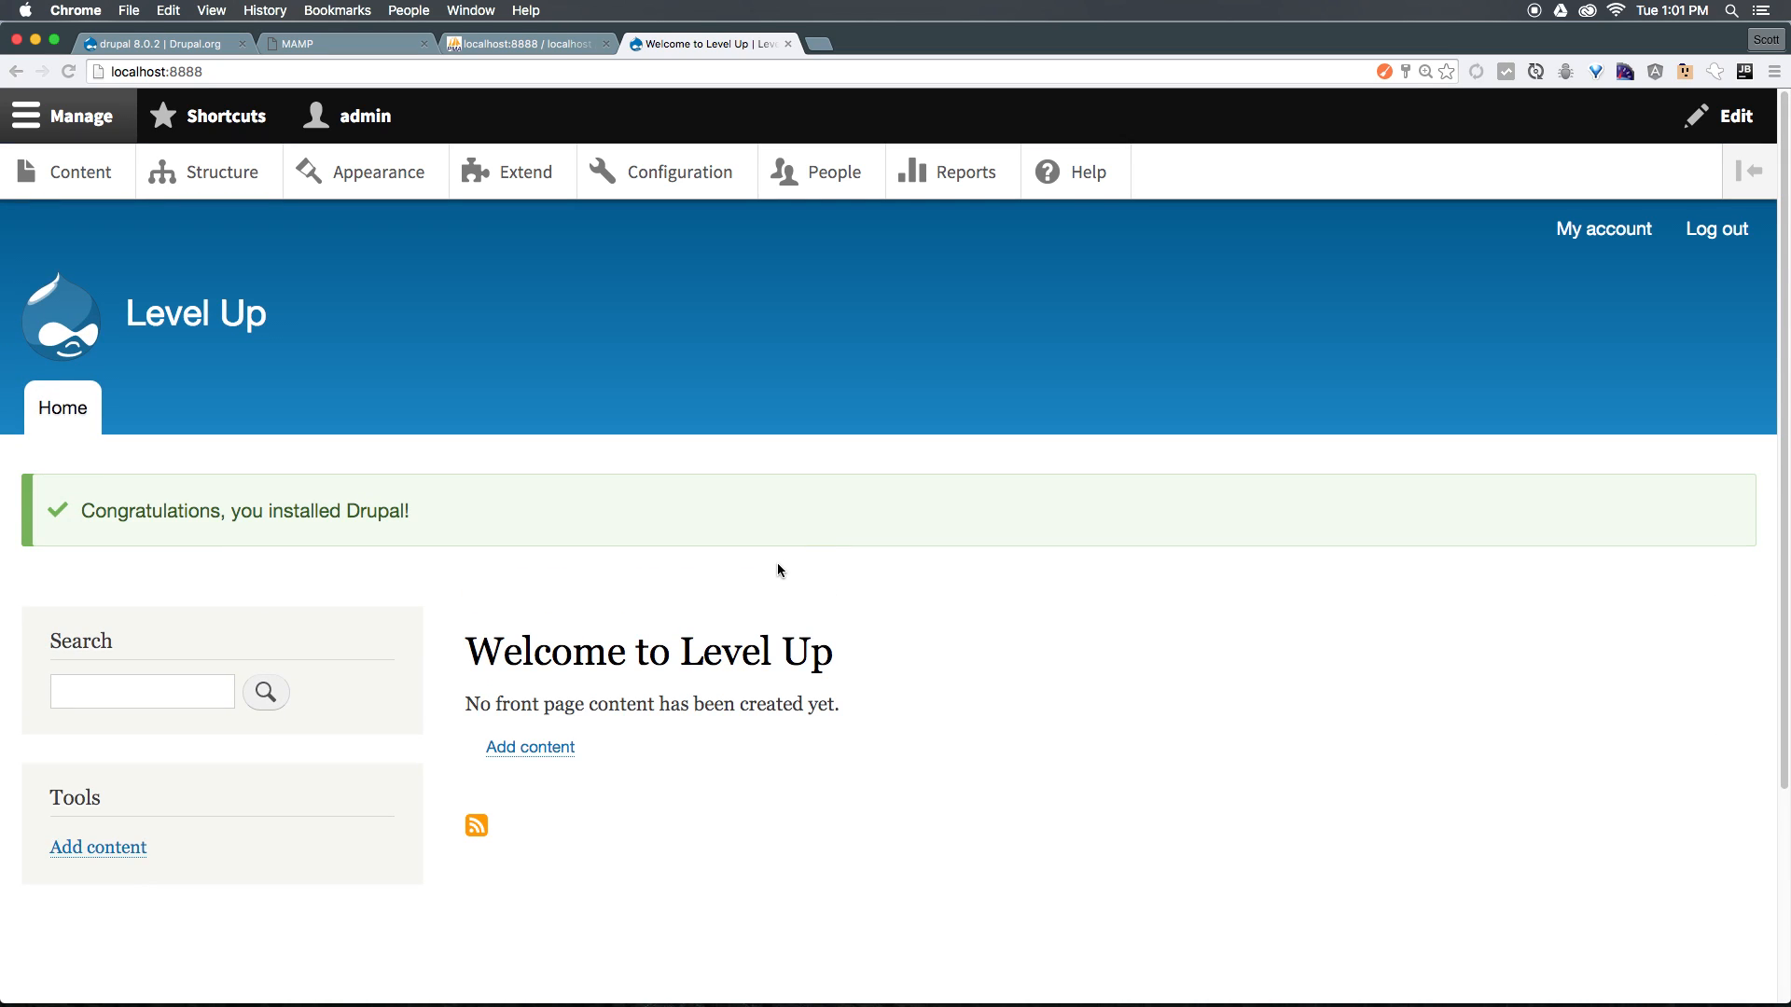
mouse_move(784, 574)
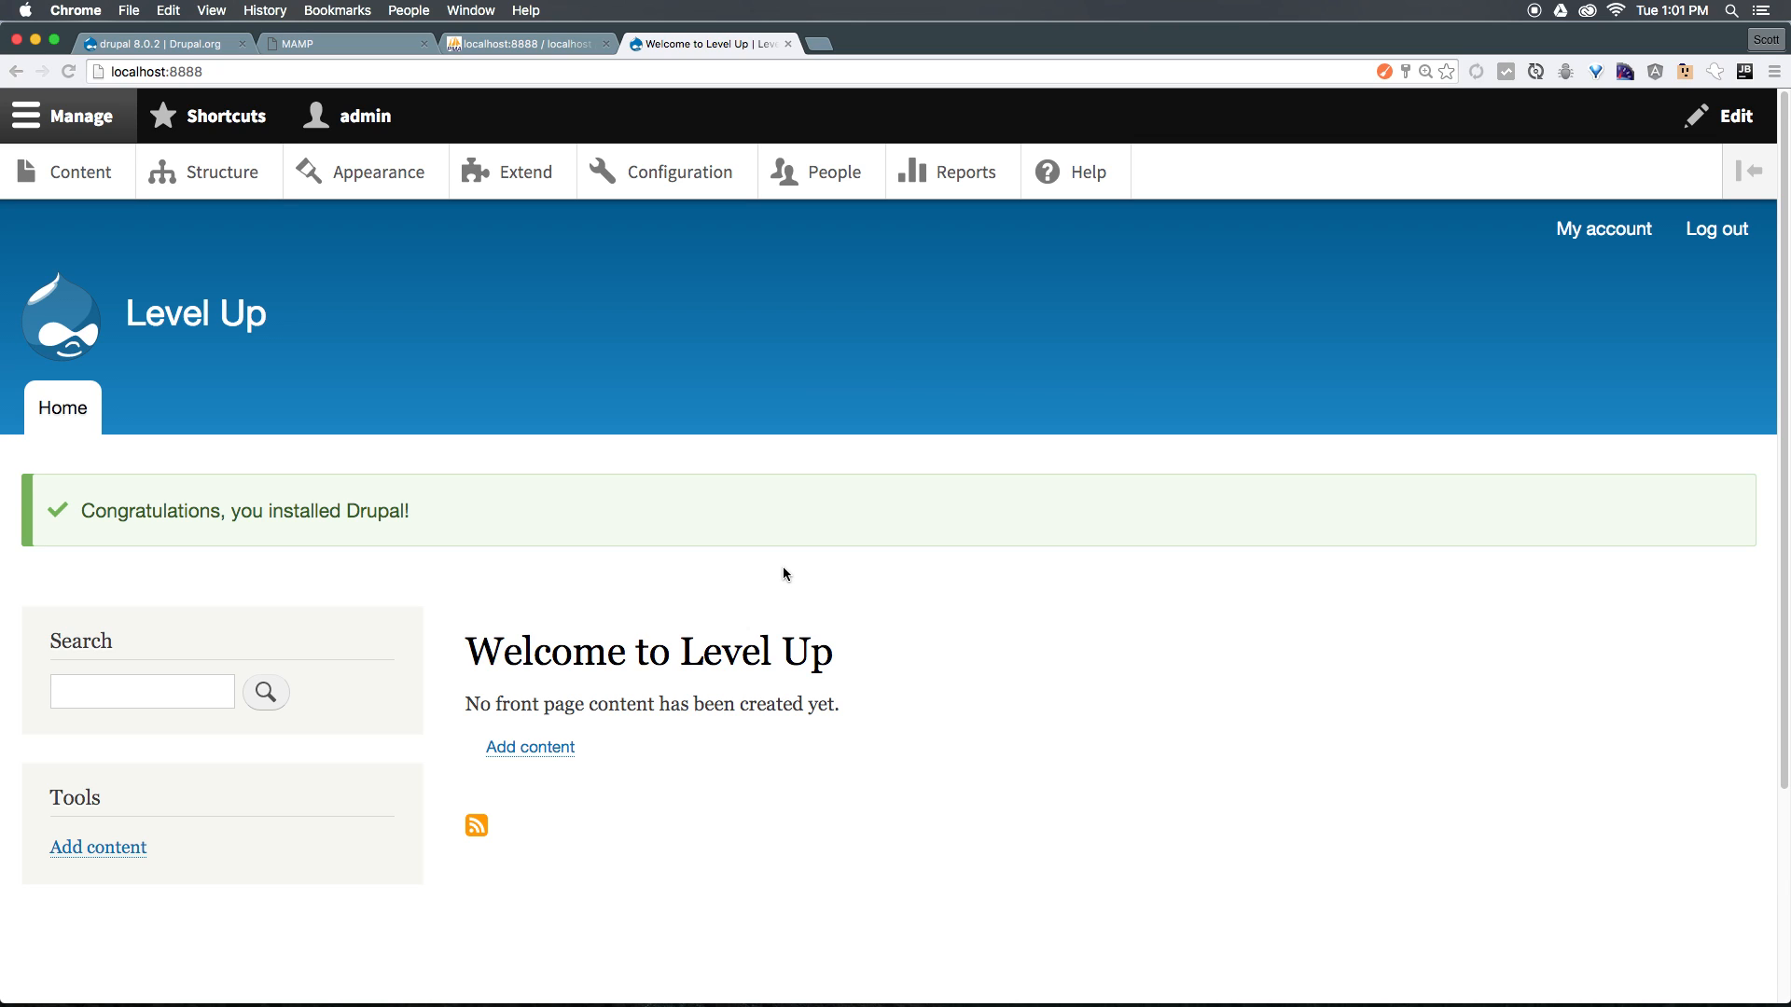
mouse_move(817, 541)
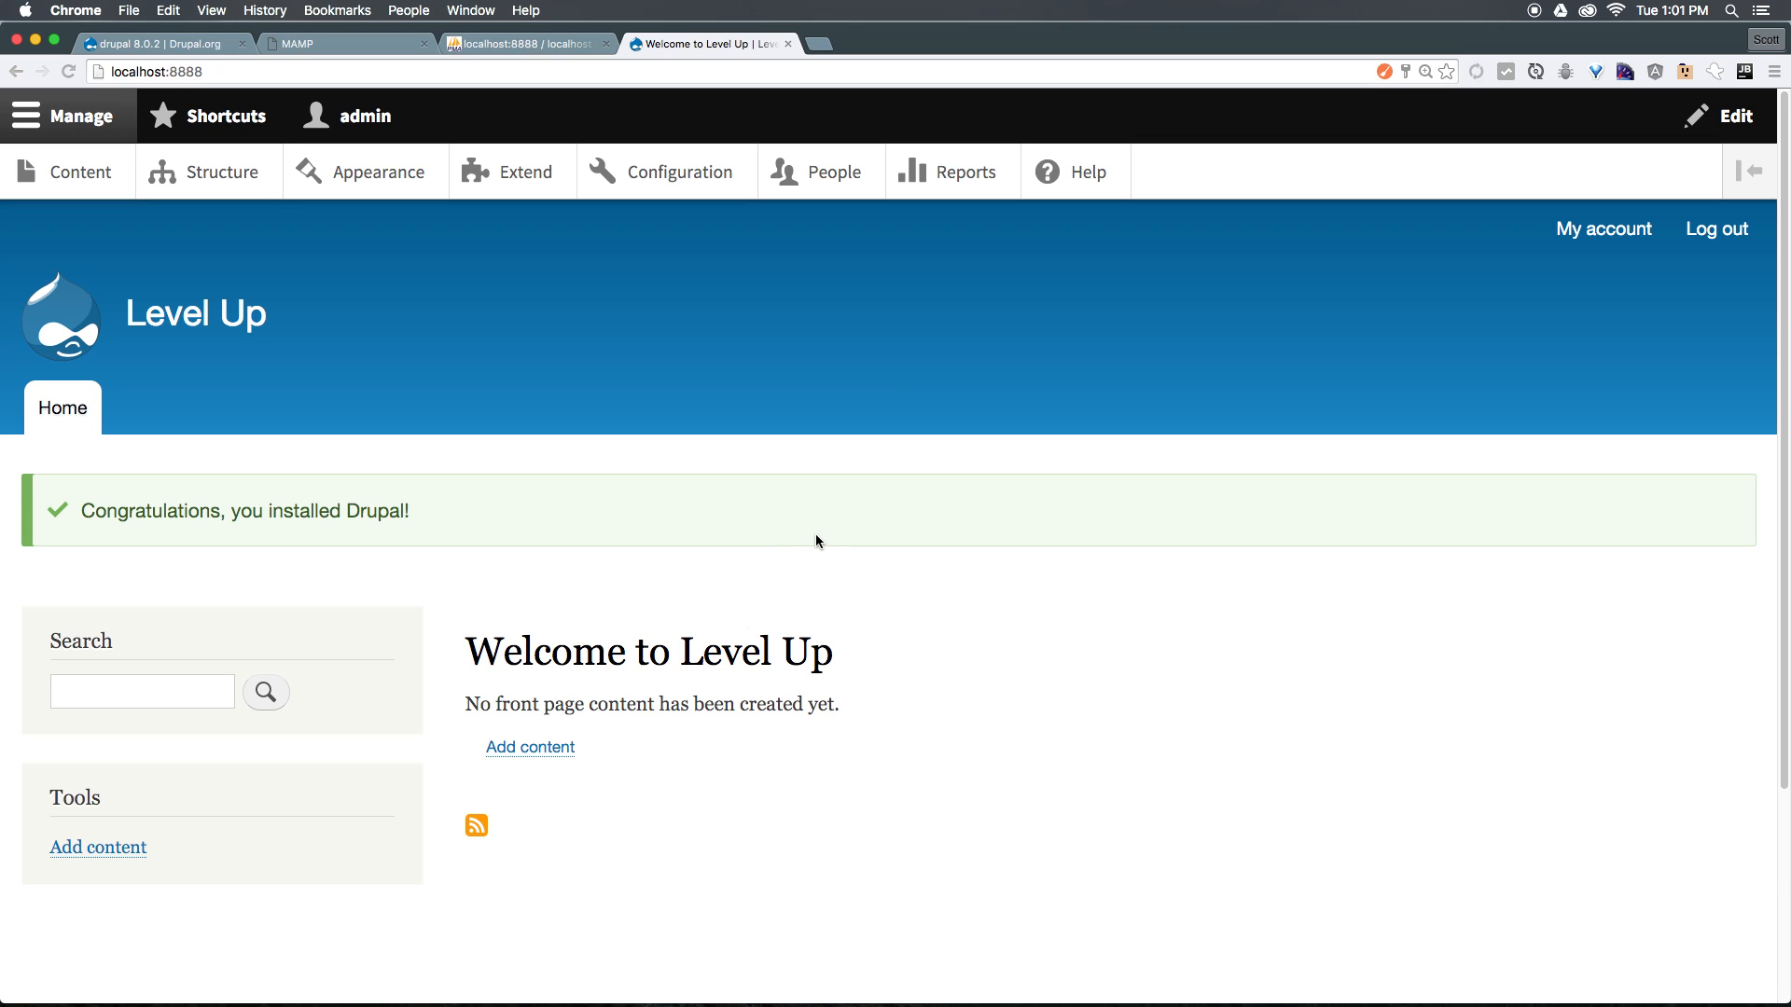
- Browse the logged-out Level Up home page, highlighting the Welcome text and starting a site search
scroll("down", 3)
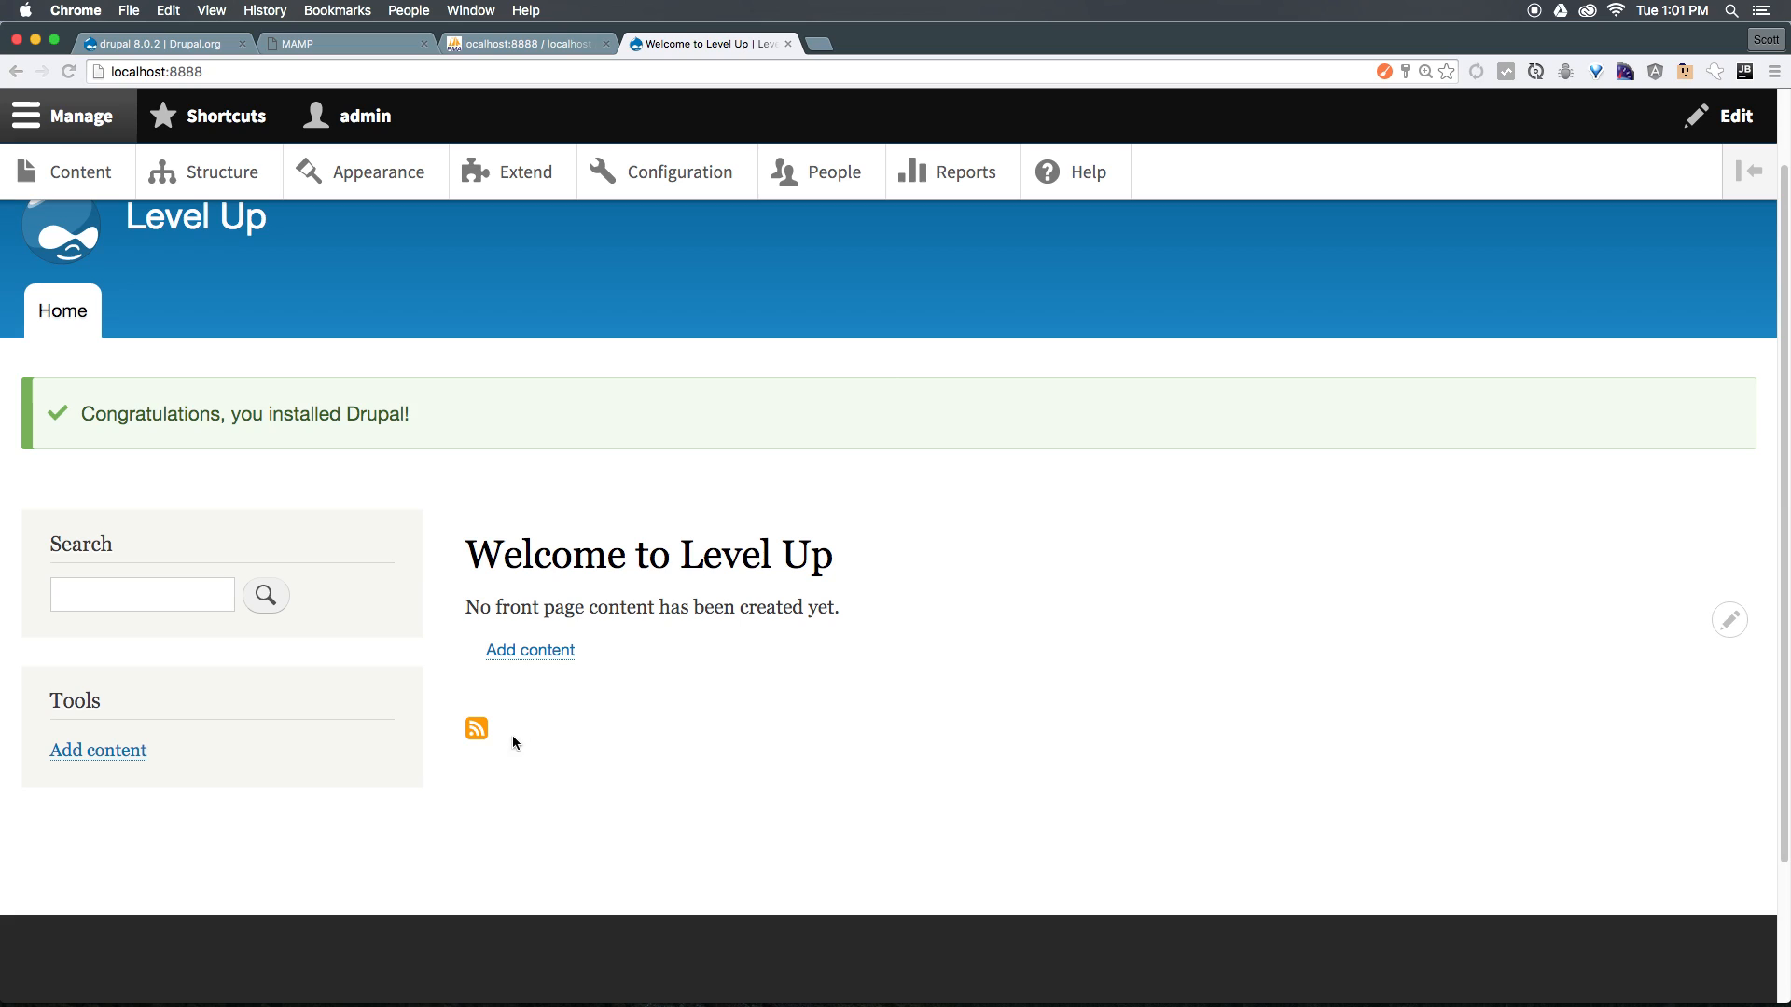
mouse_move(877, 604)
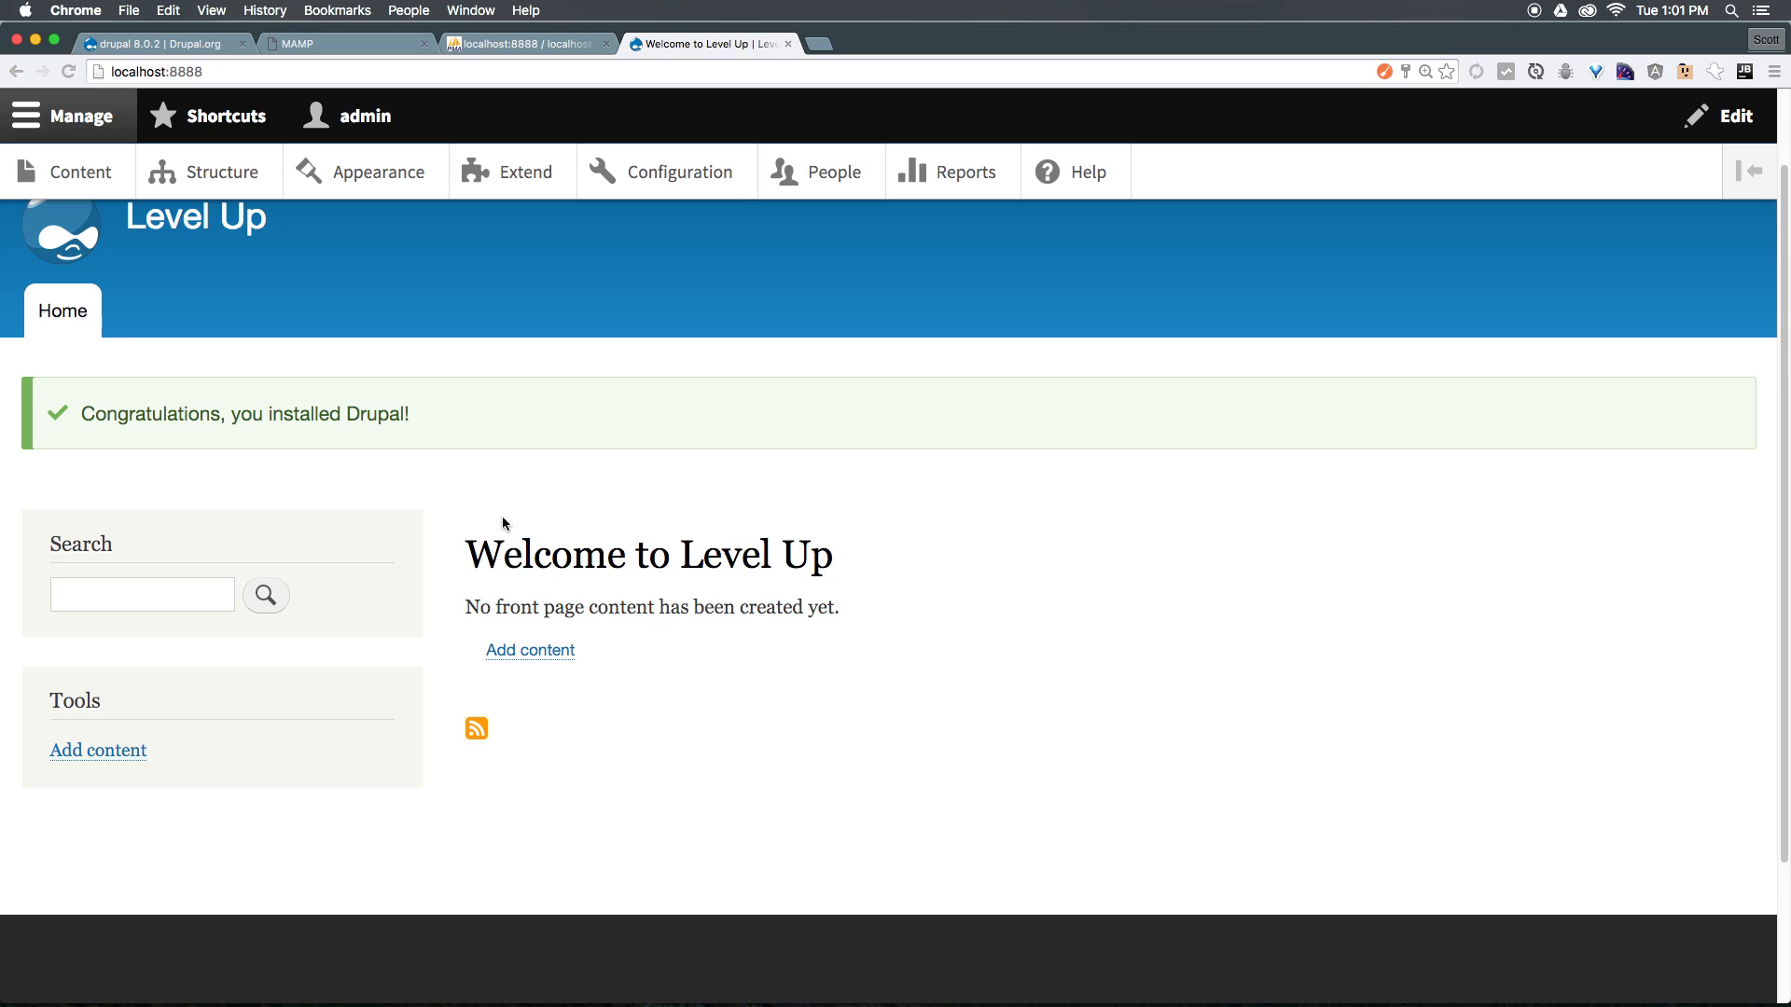
left_click_drag(497, 555, 839, 606)
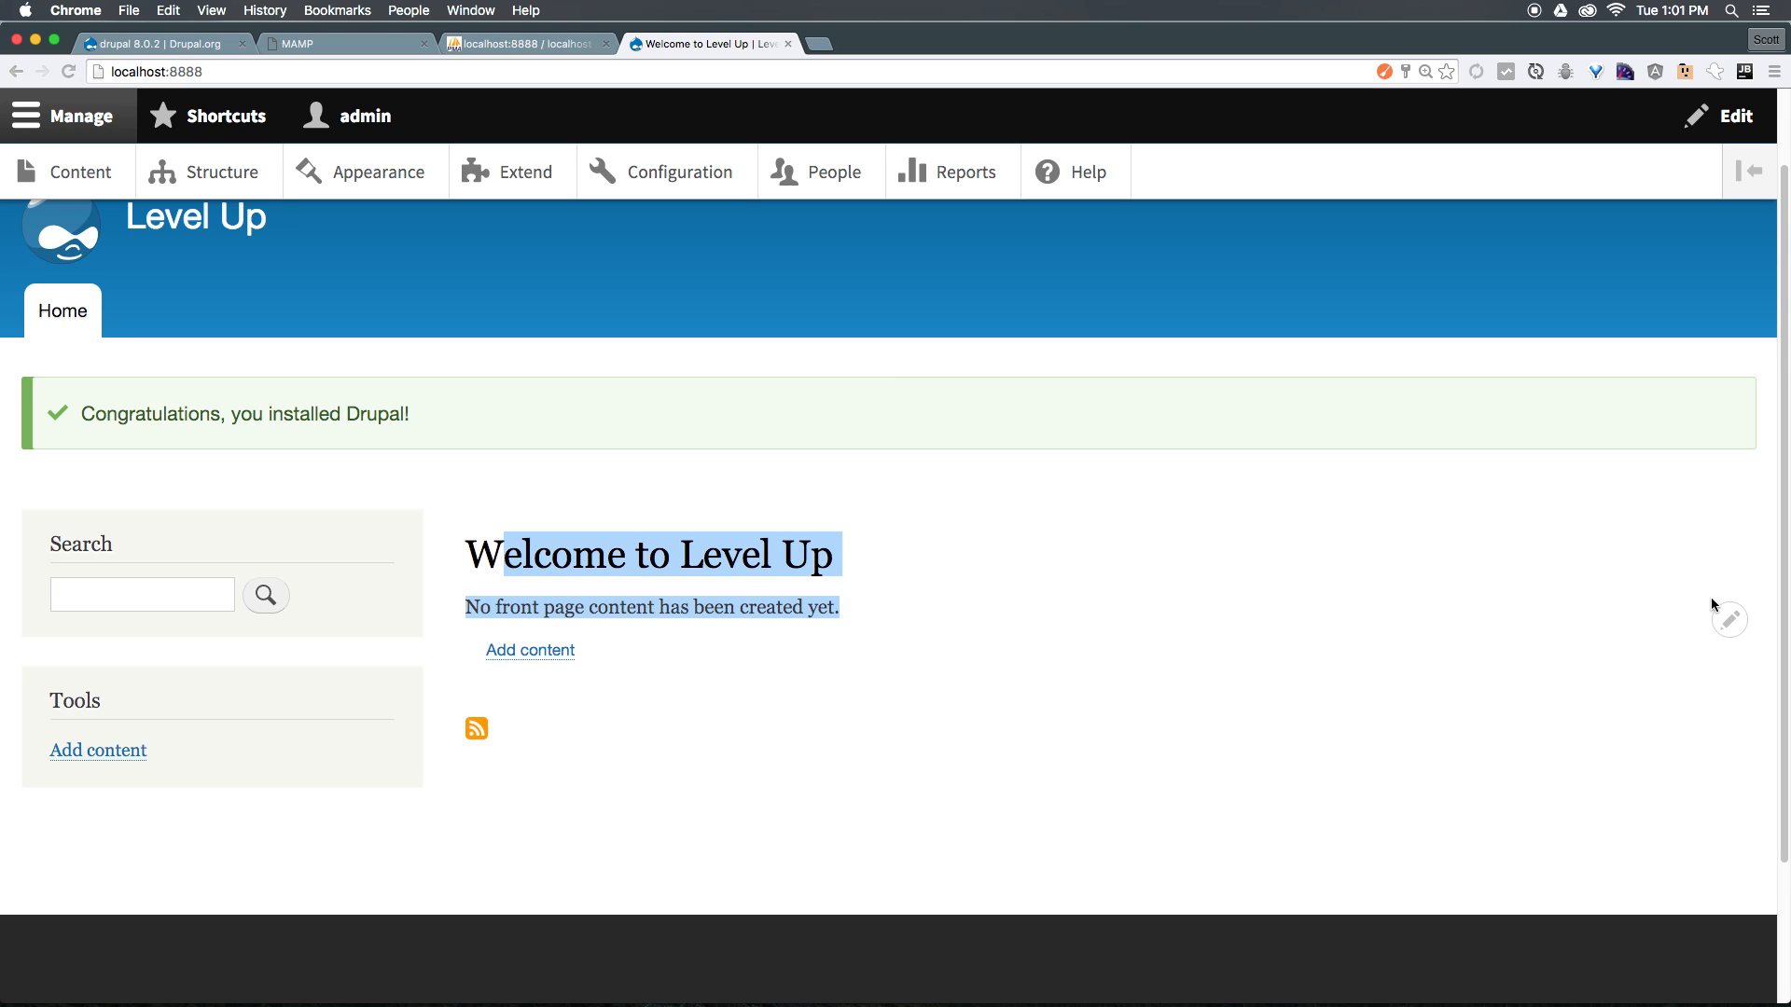
mouse_move(316, 698)
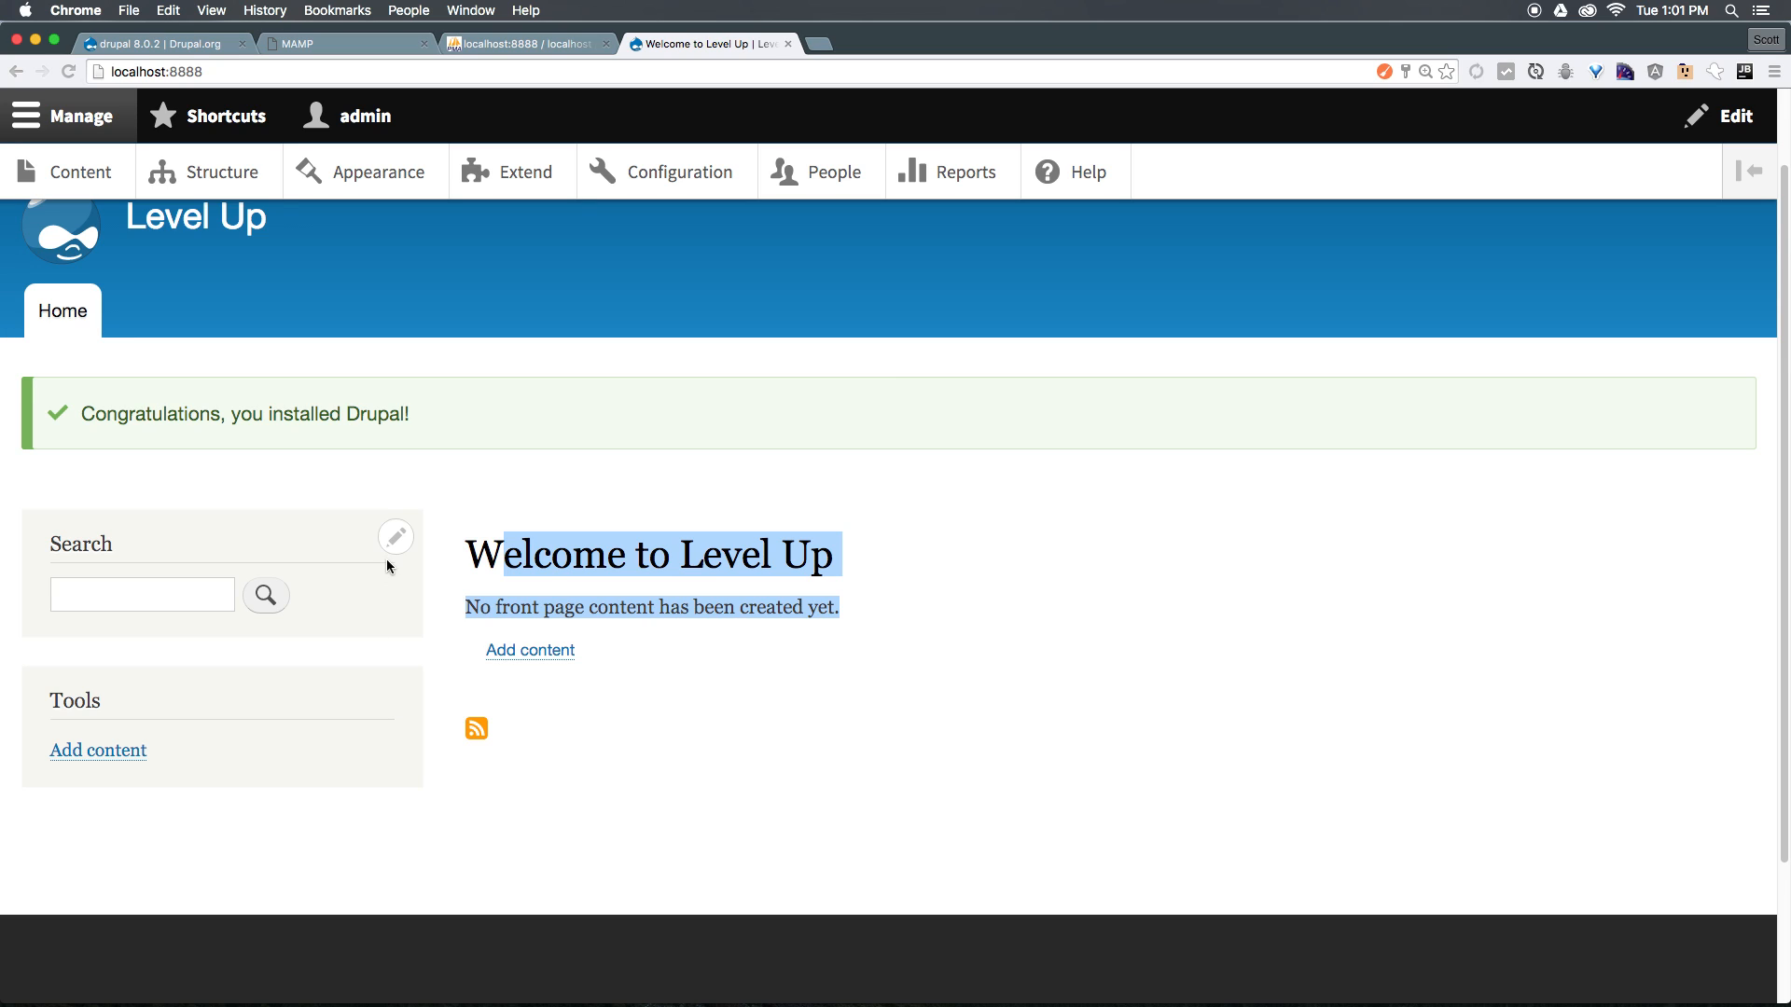
mouse_move(288, 576)
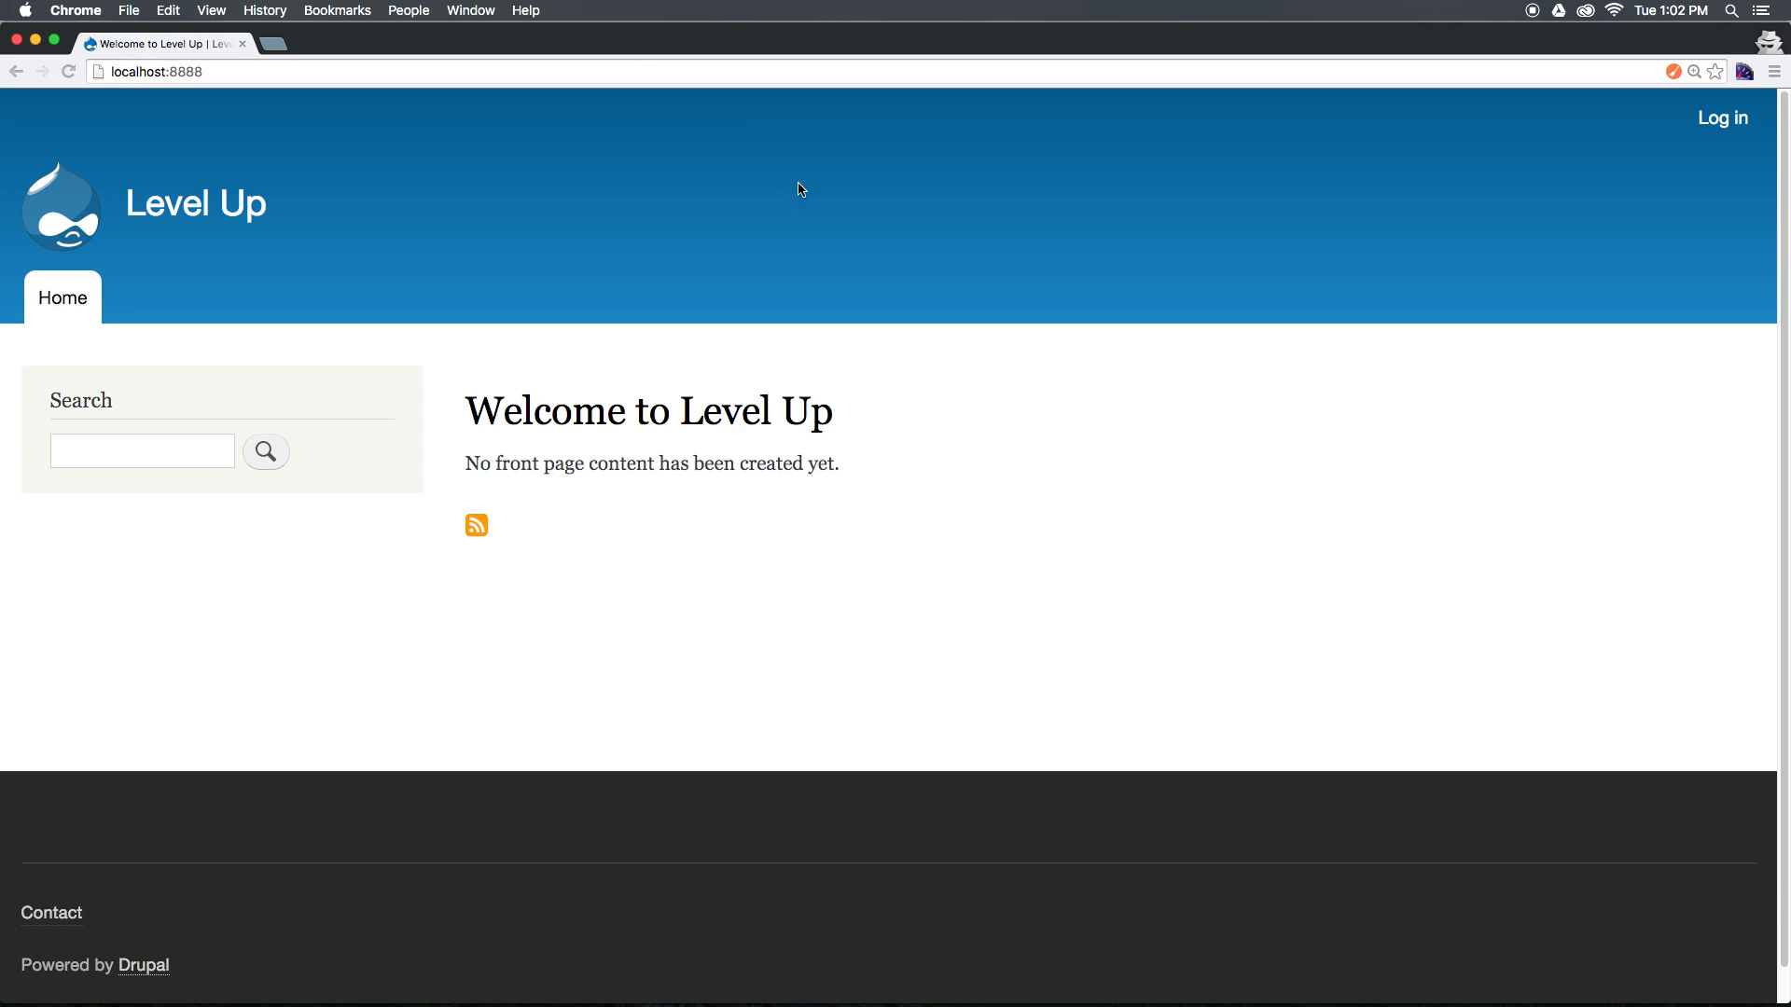
mouse_move(520, 677)
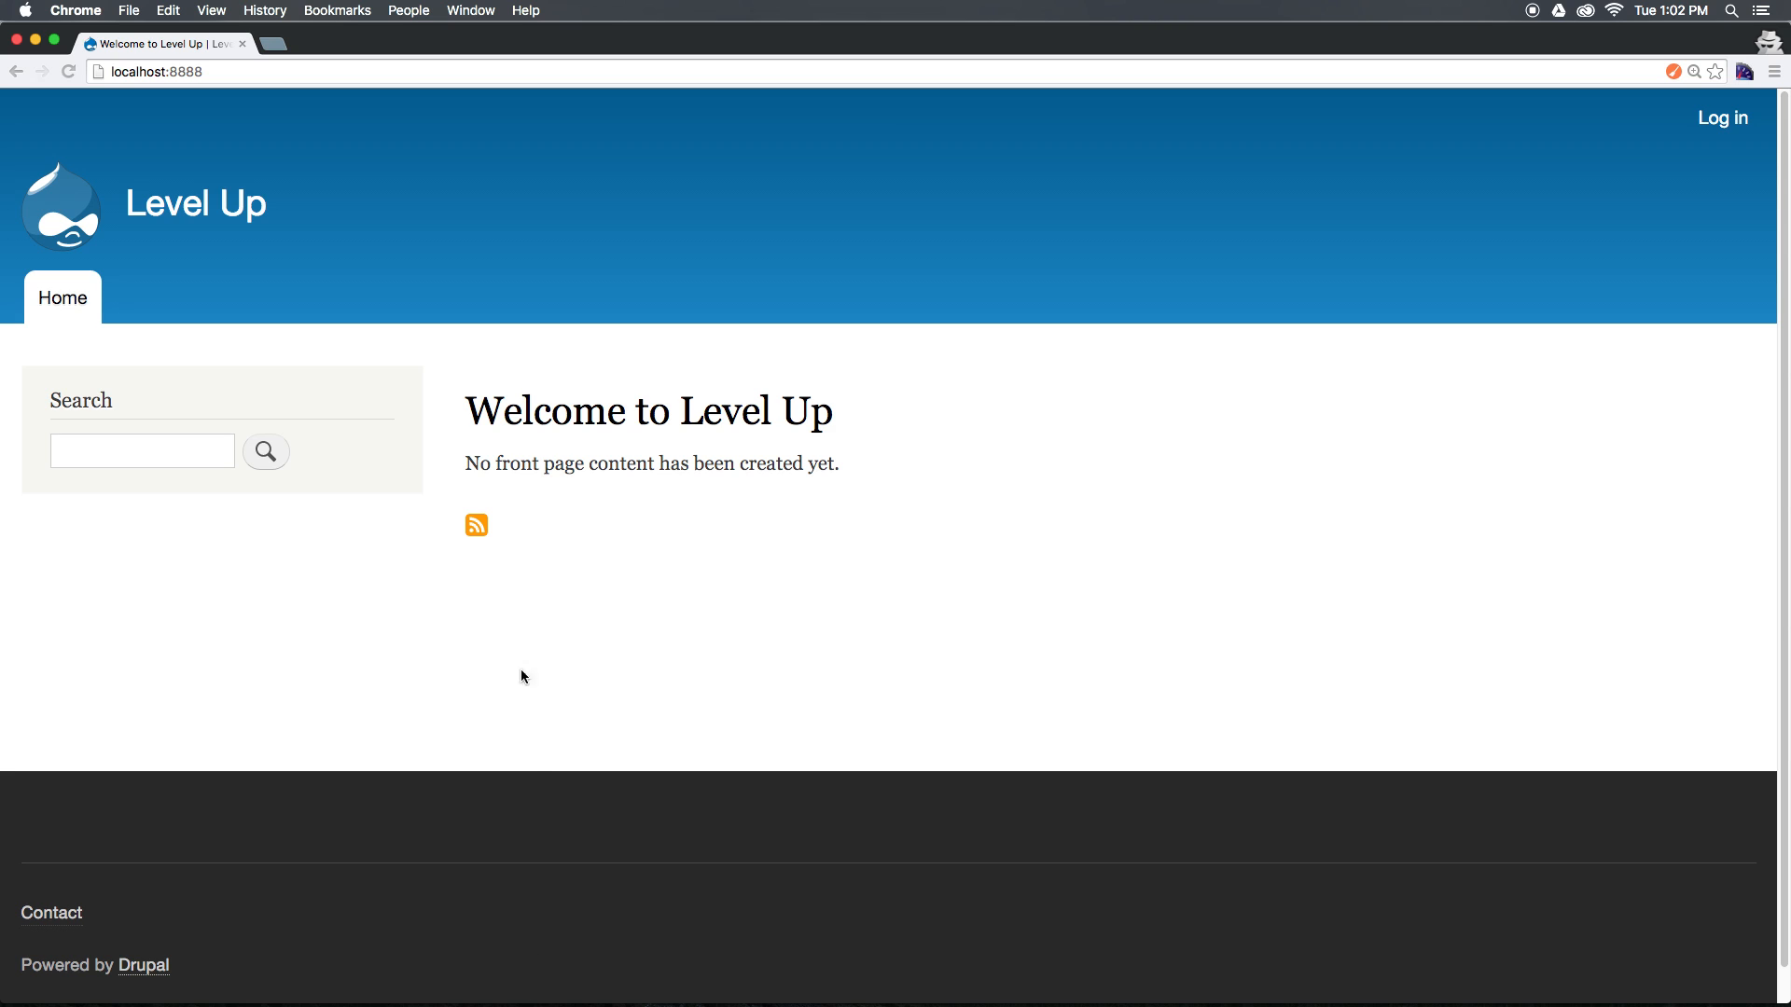
mouse_move(1723, 116)
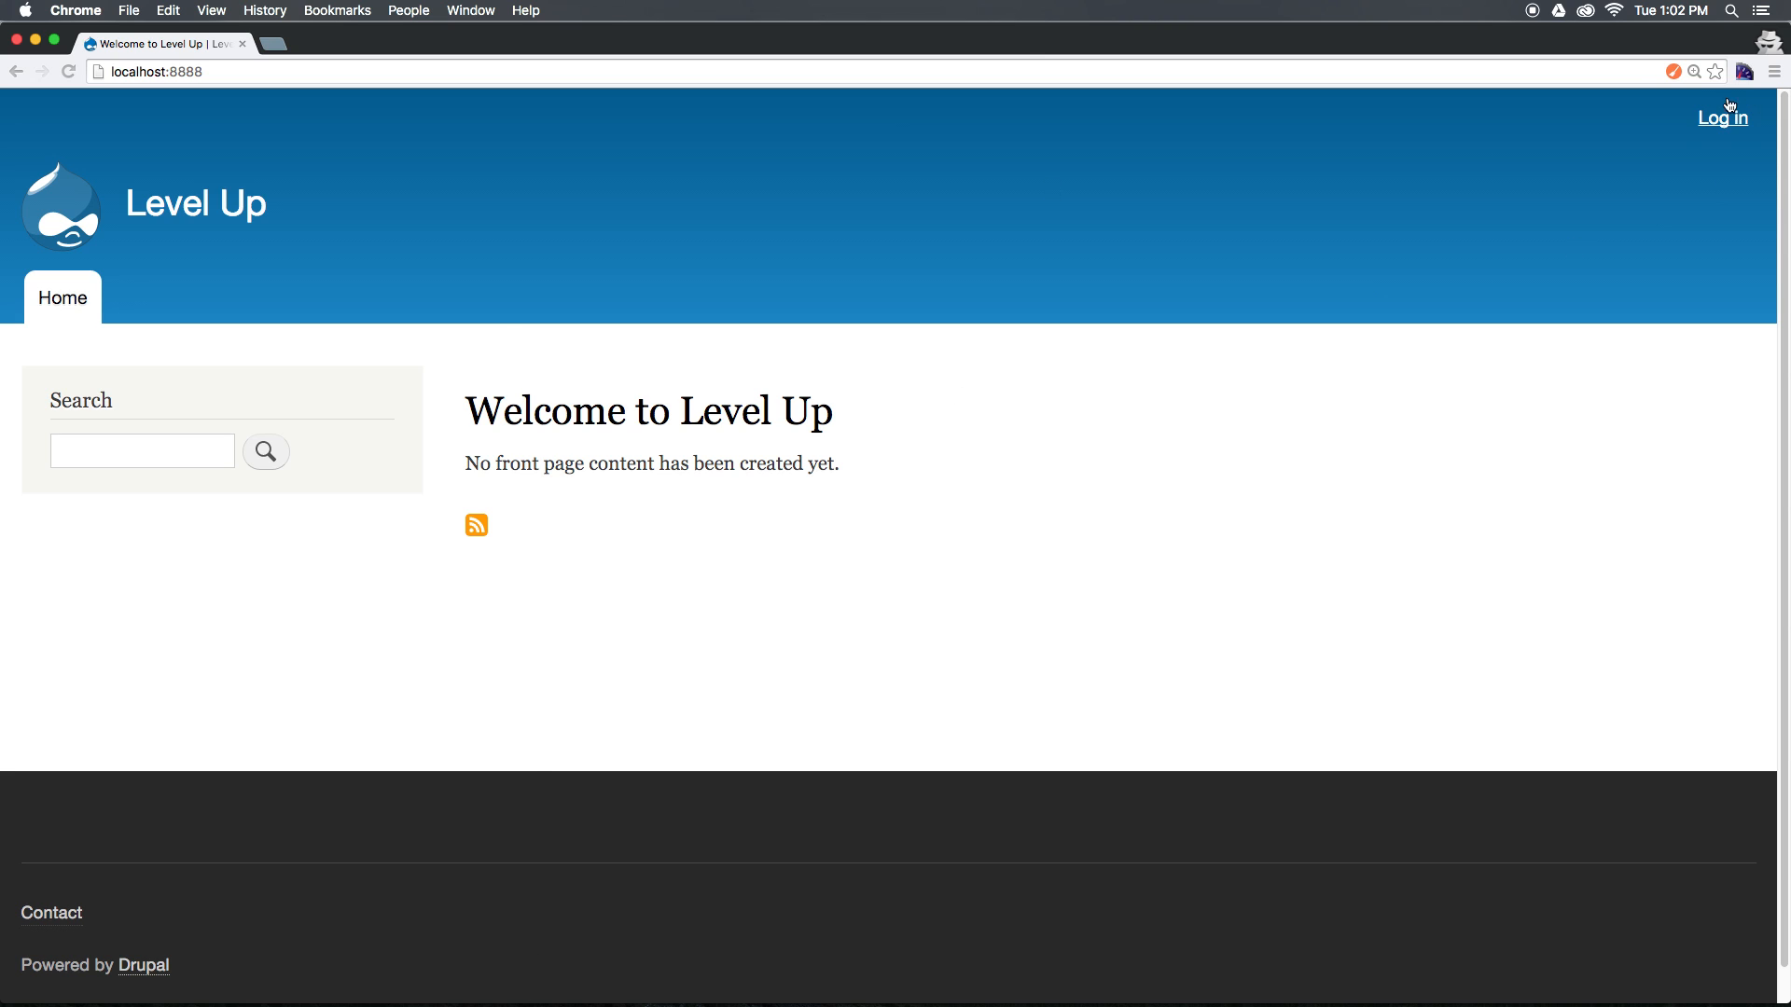
mouse_move(167, 327)
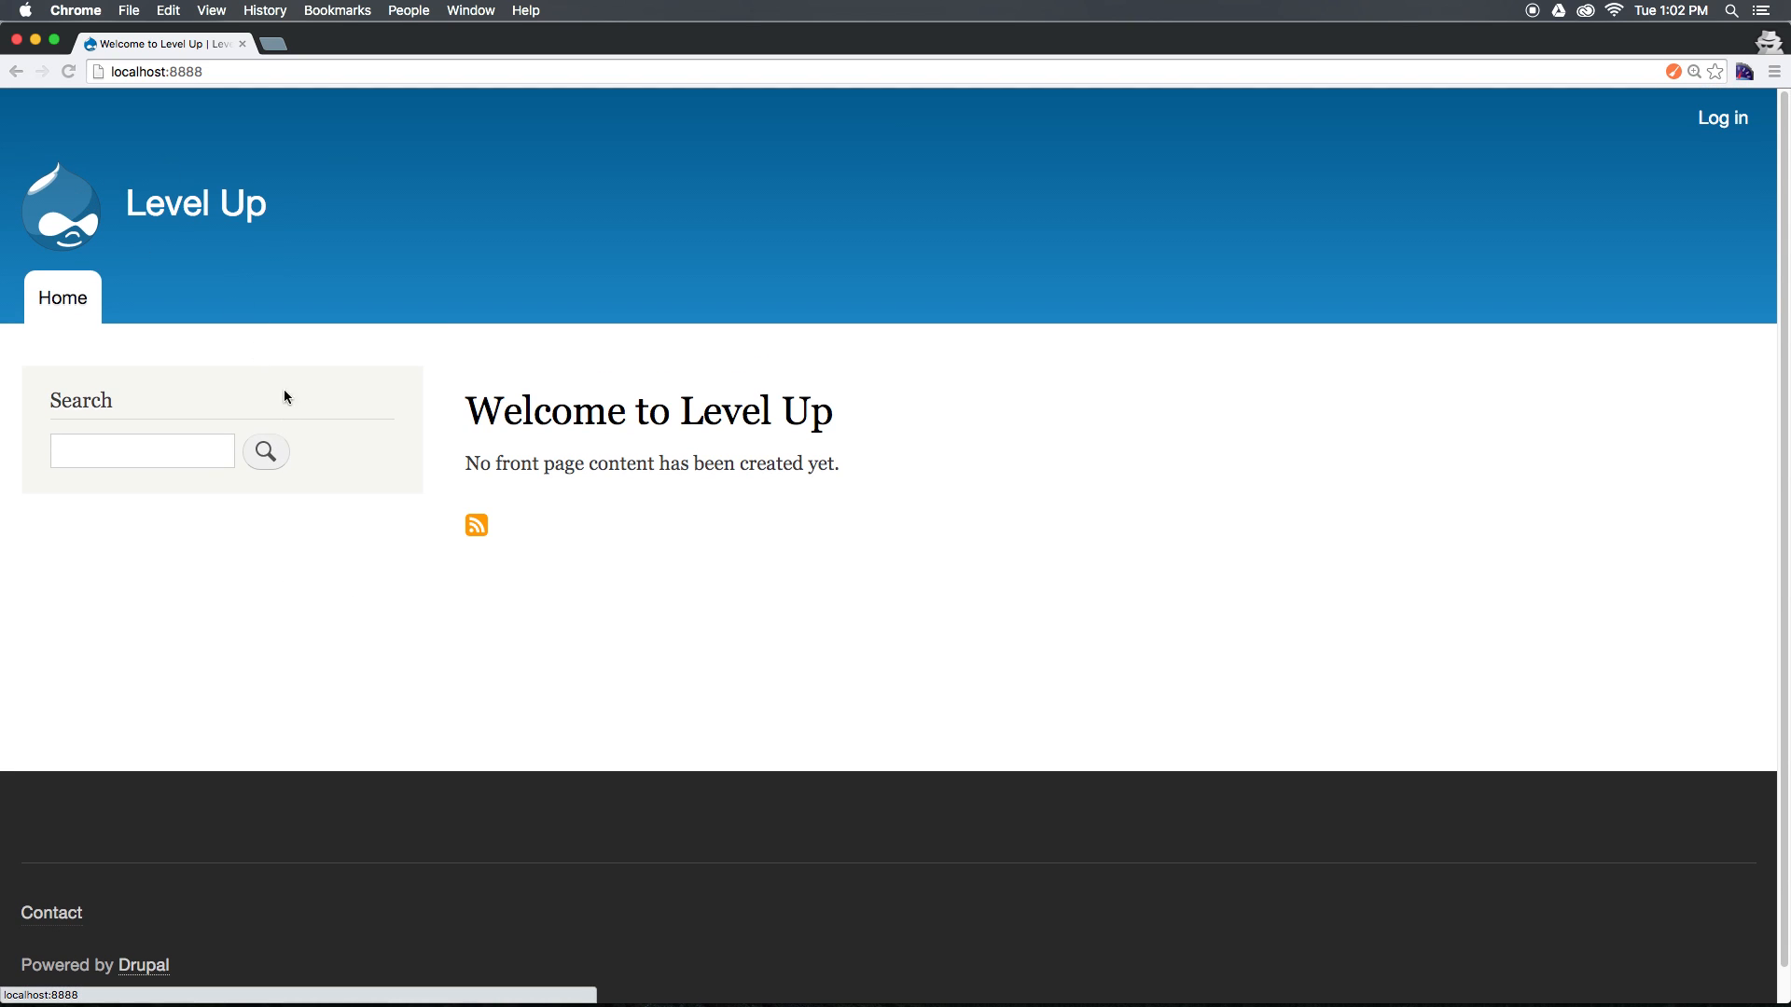
scroll("down", 3)
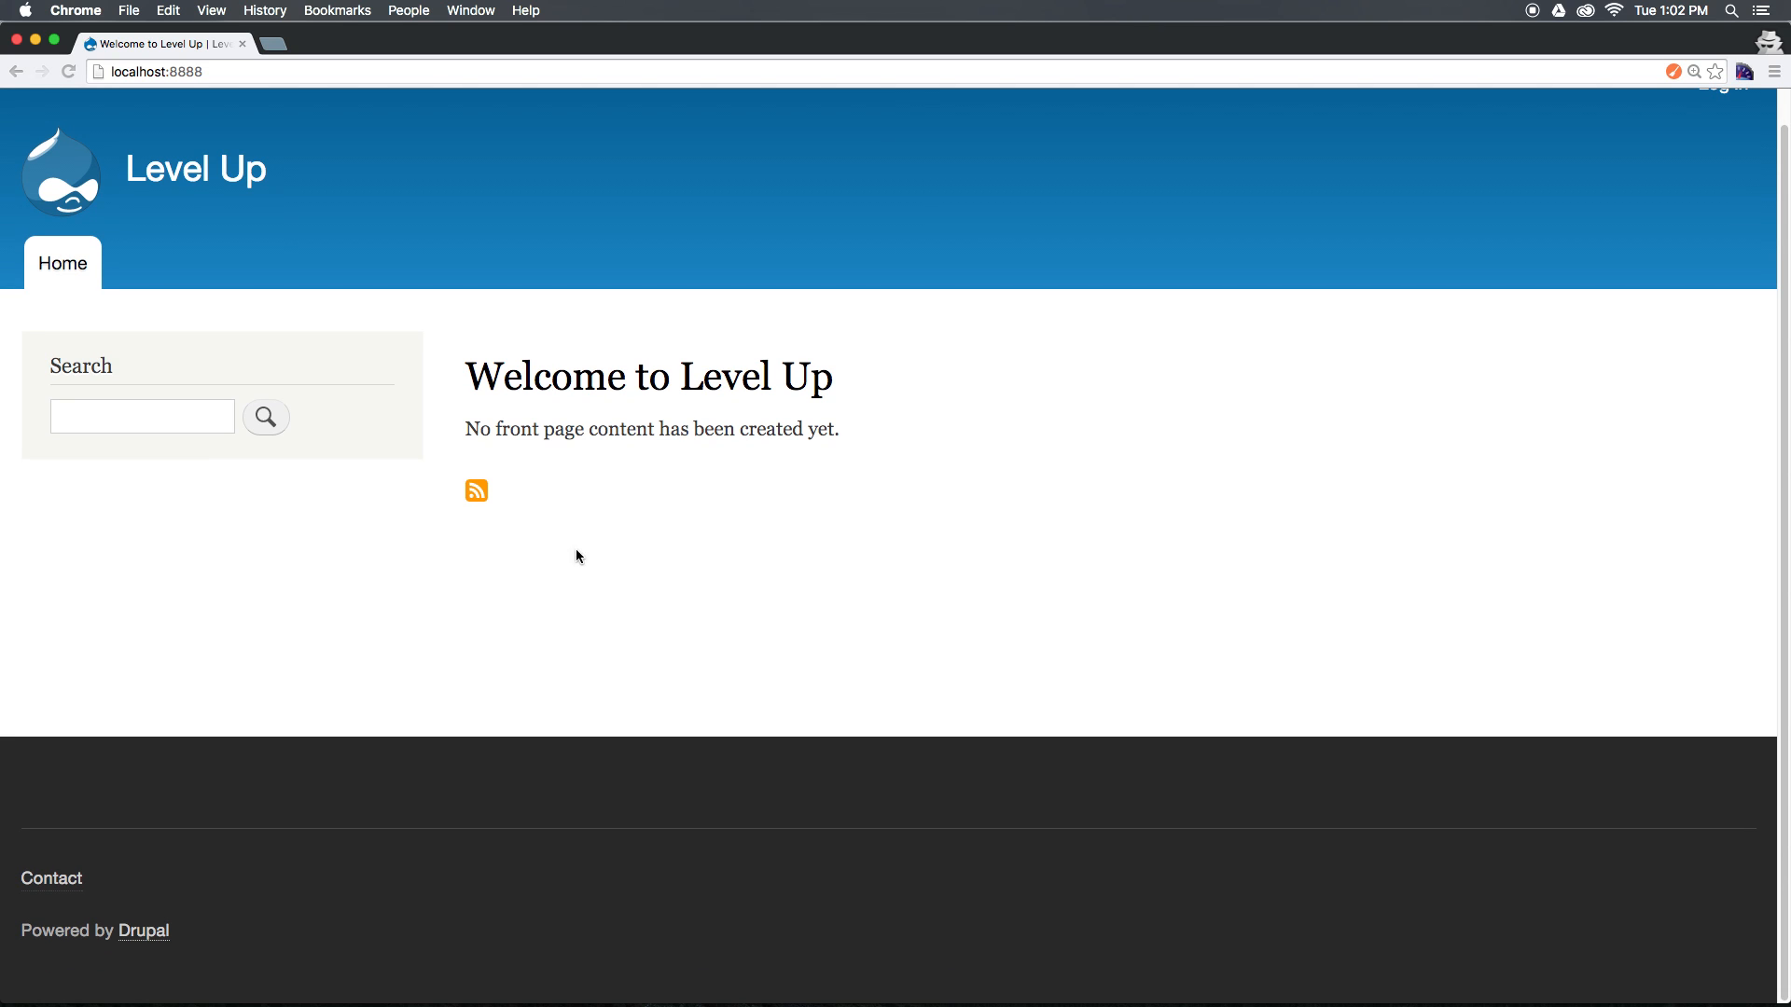
mouse_move(851, 370)
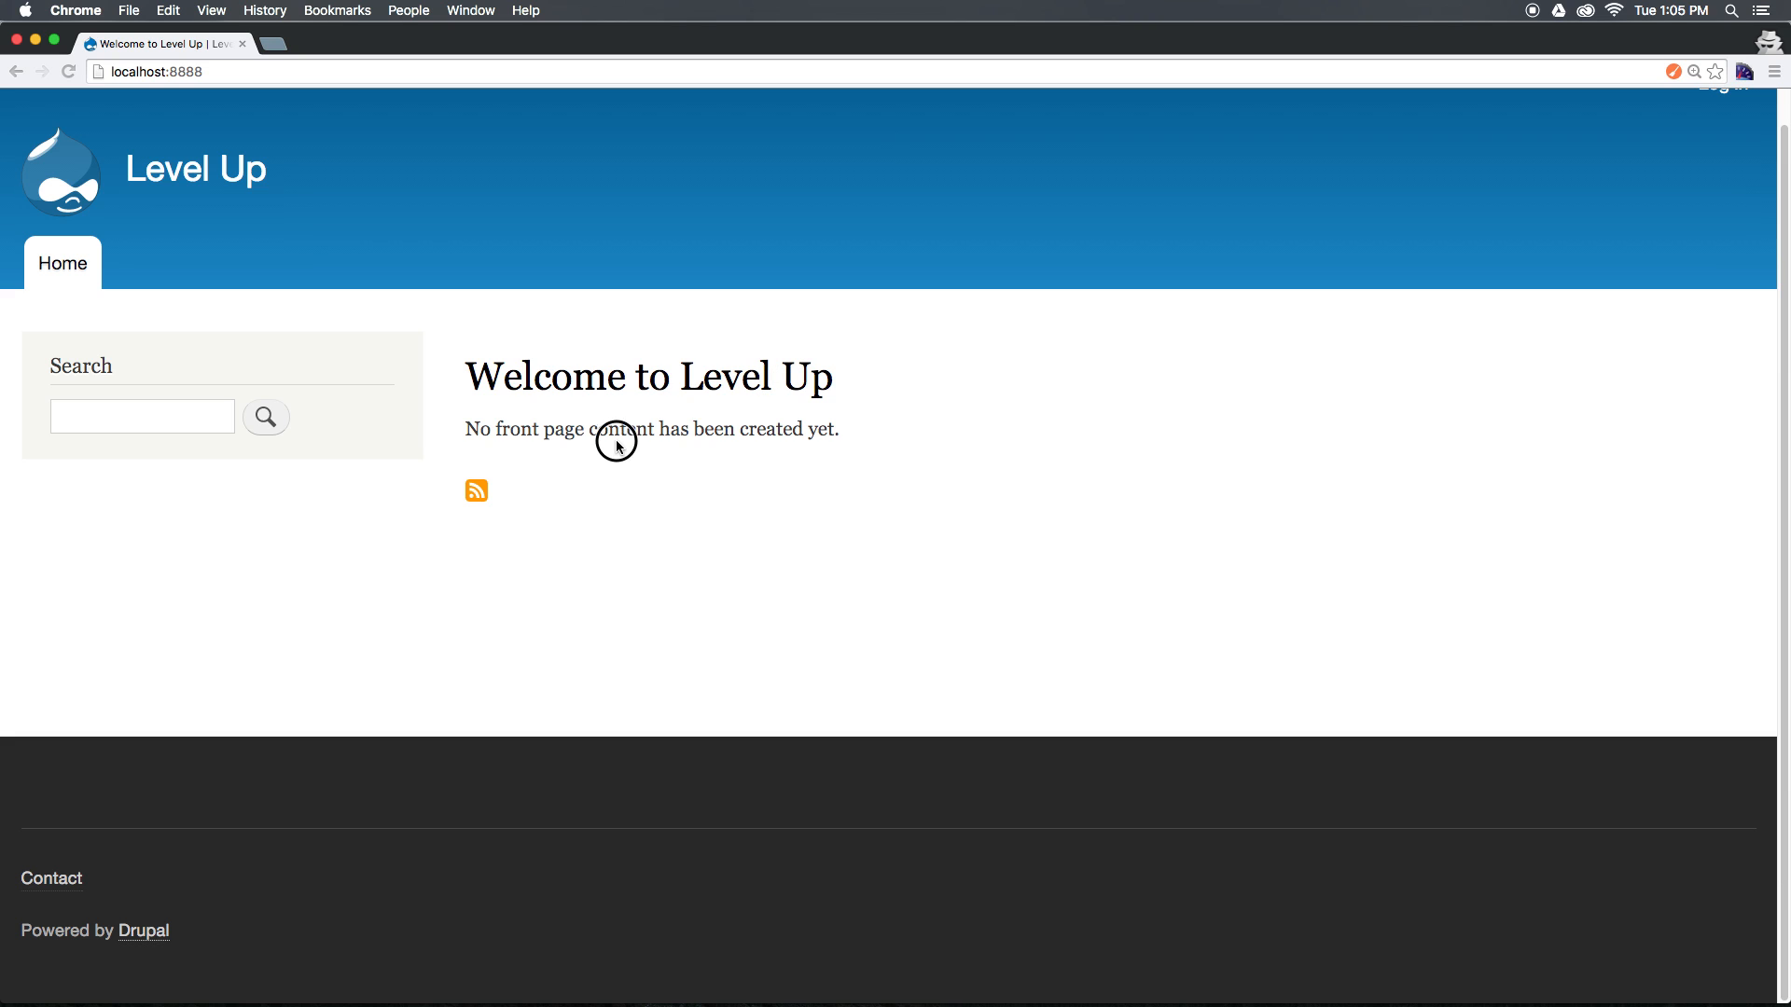
mouse_move(475, 491)
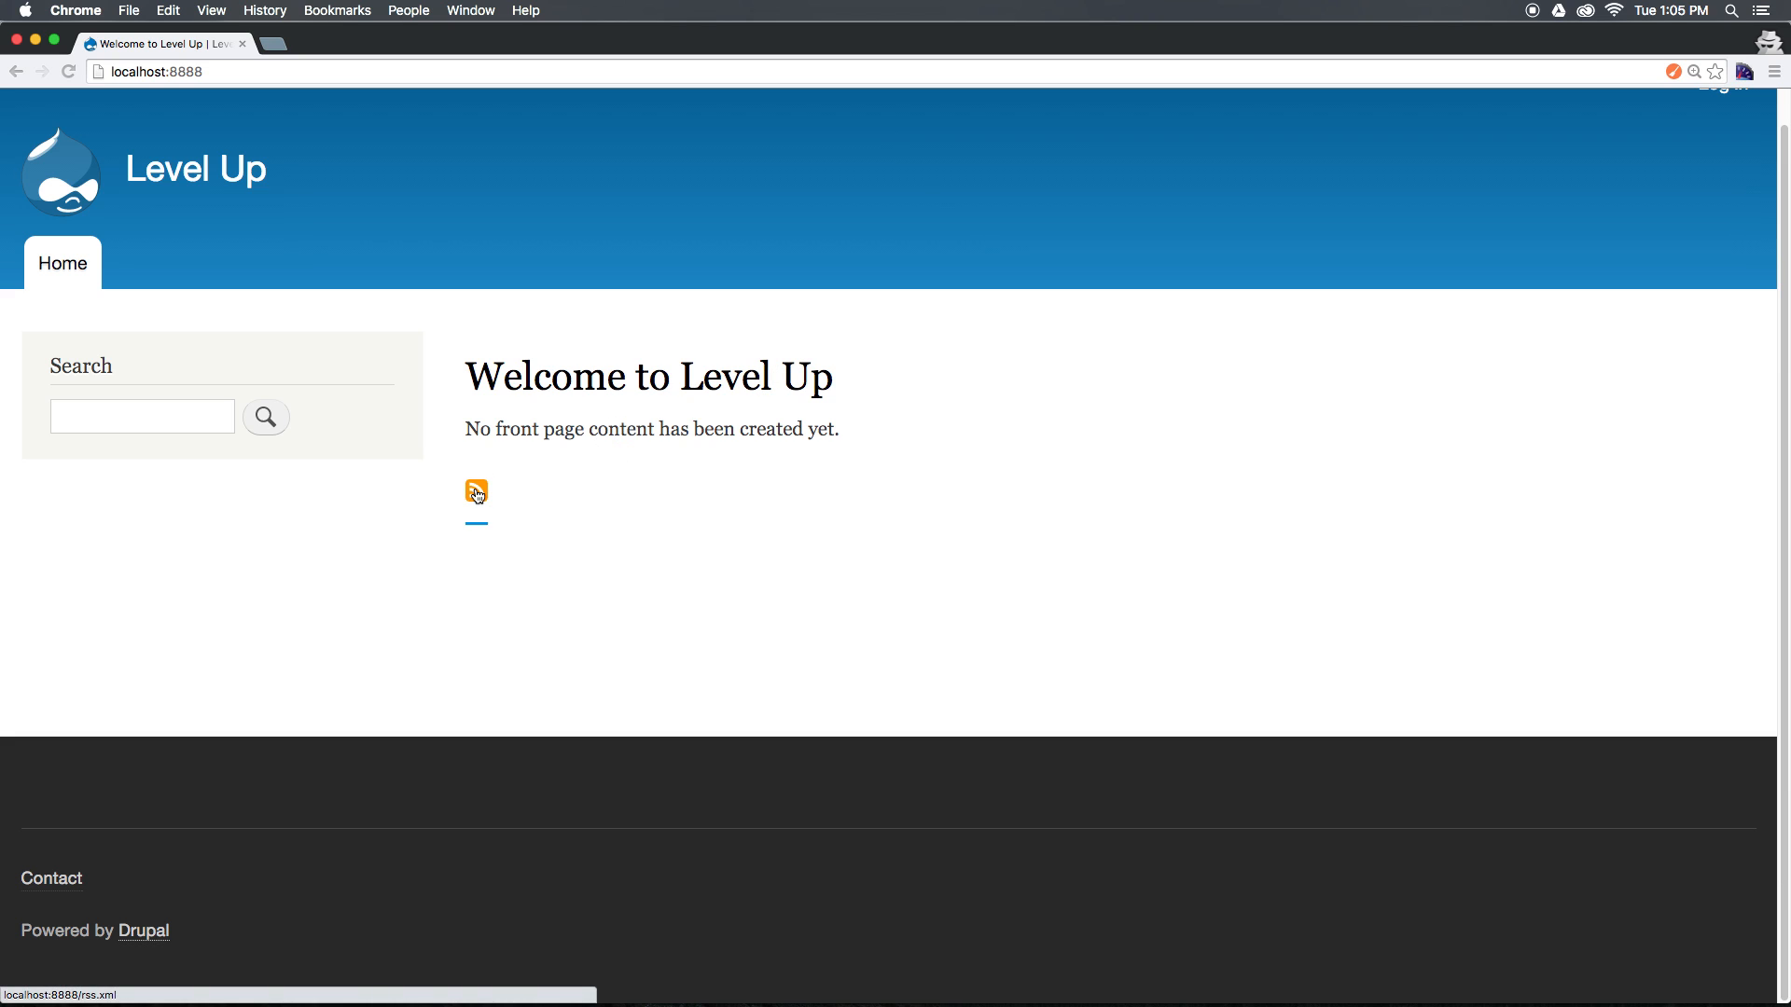
mouse_move(54, 442)
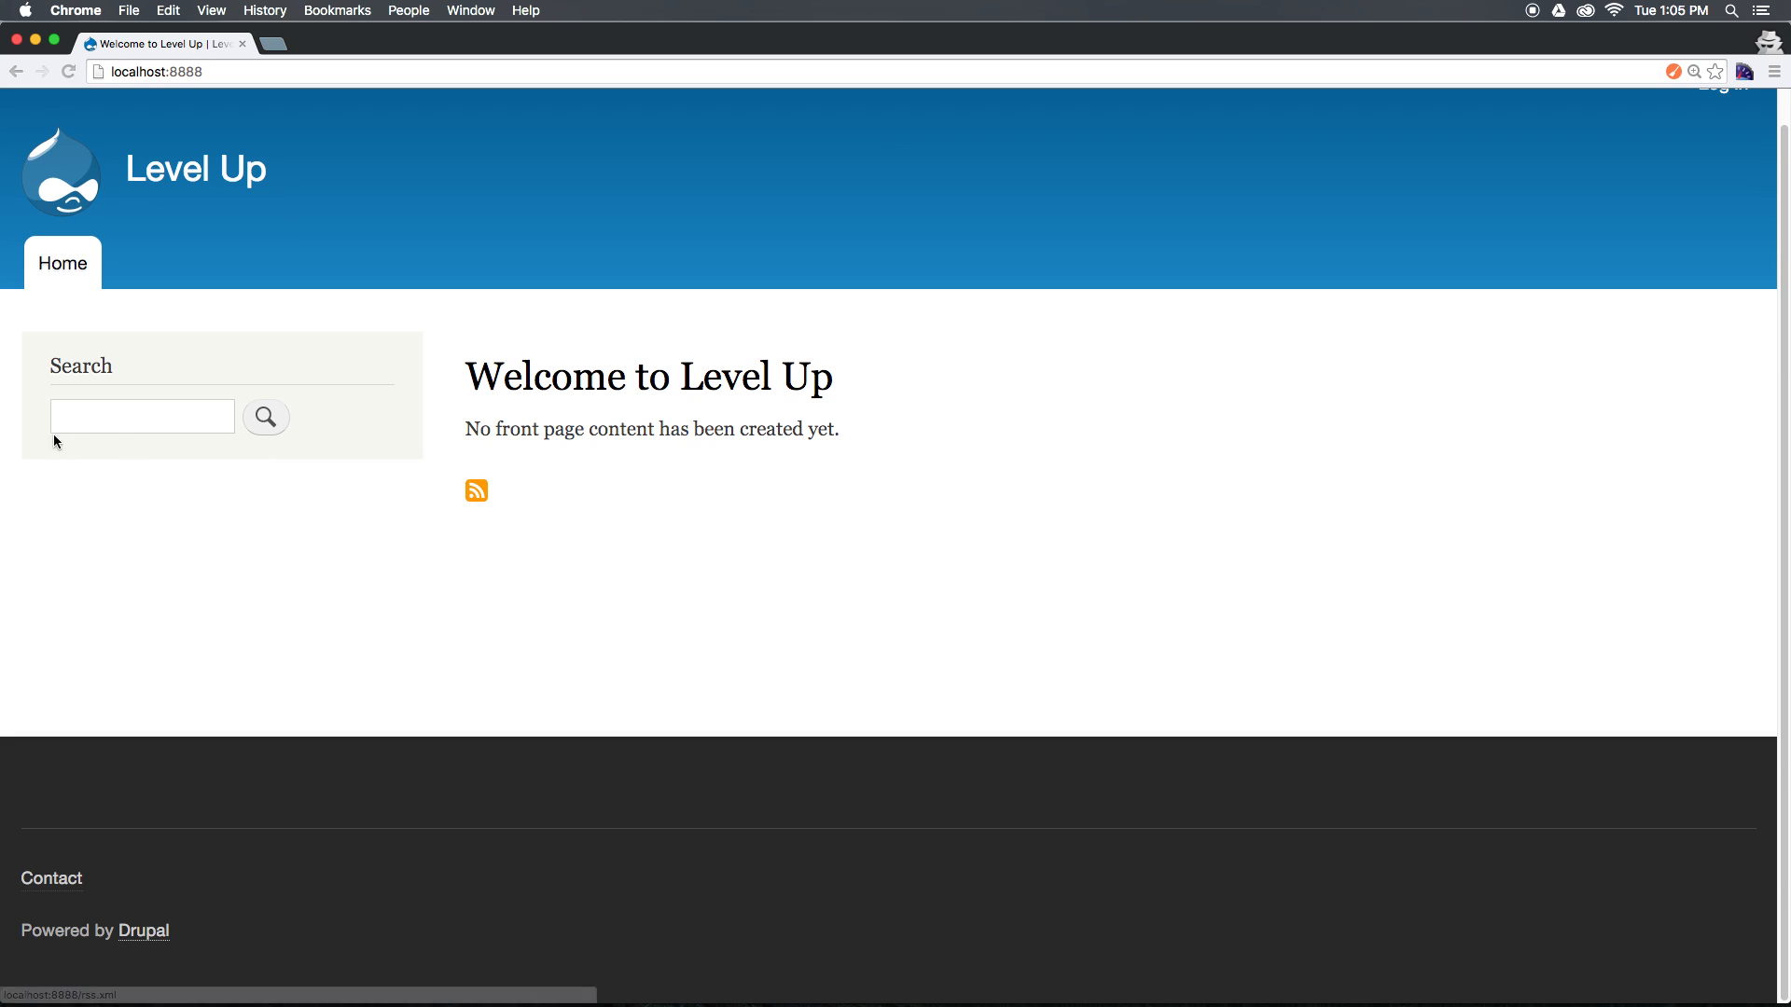
left_click(142, 414)
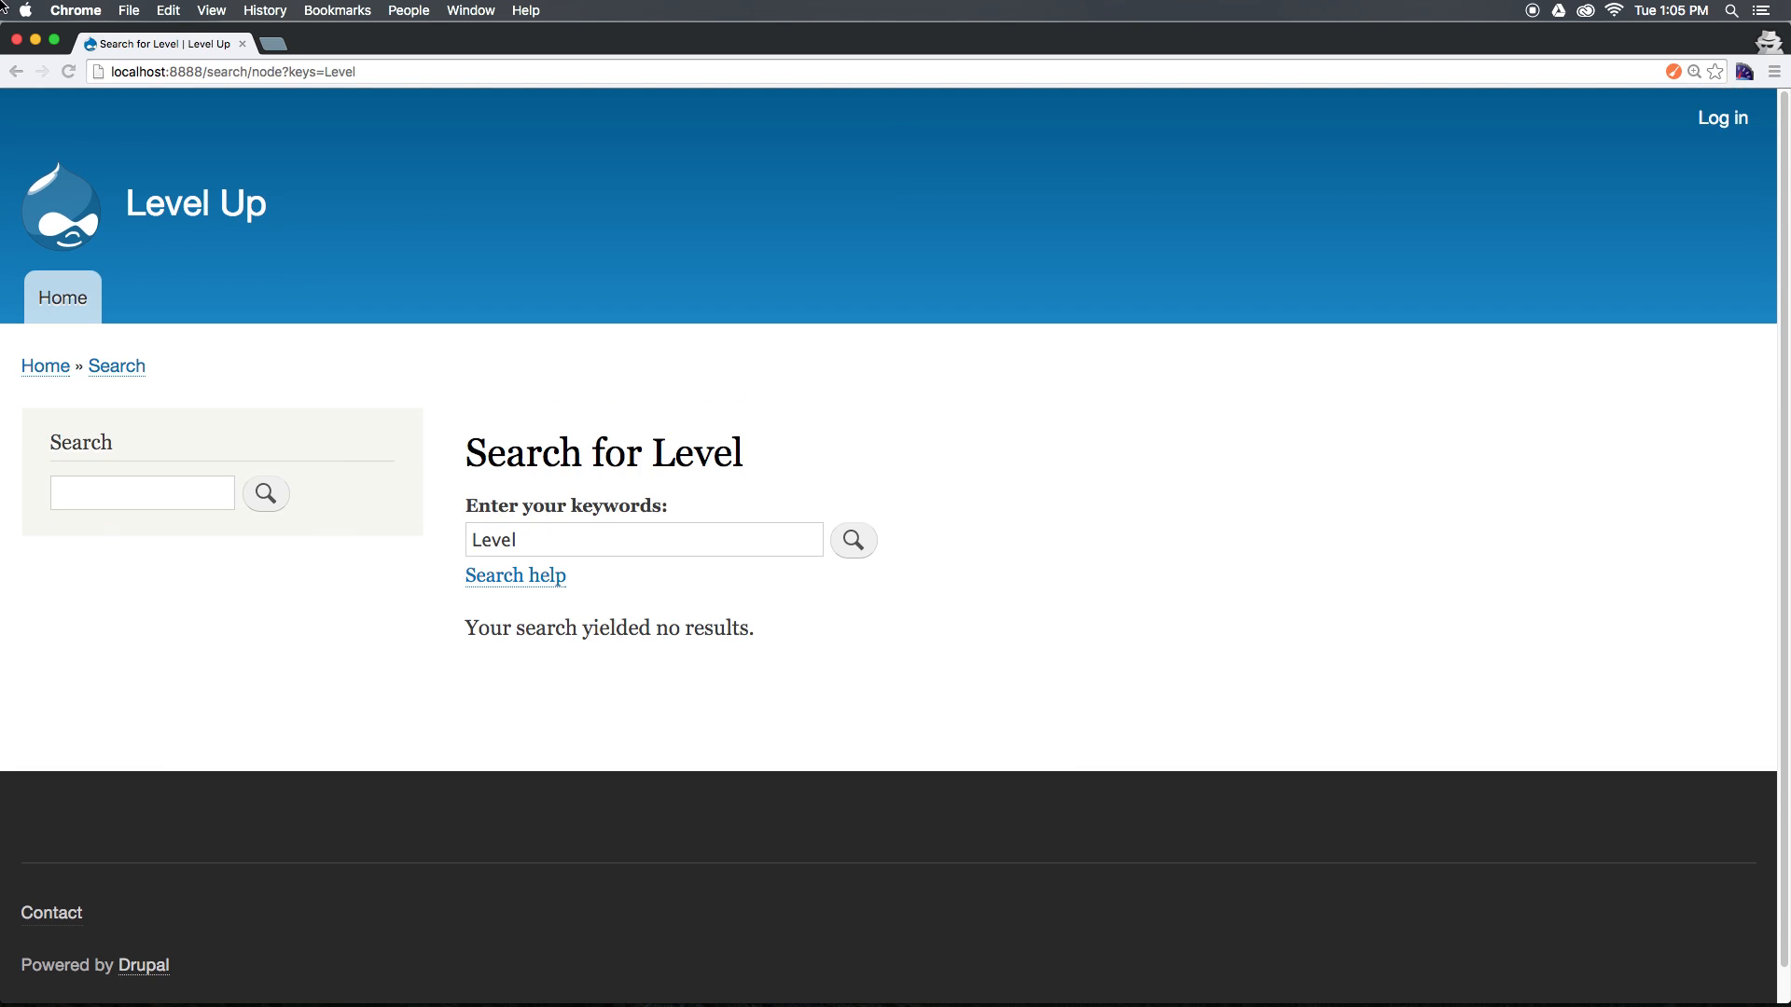
mouse_move(1381, 58)
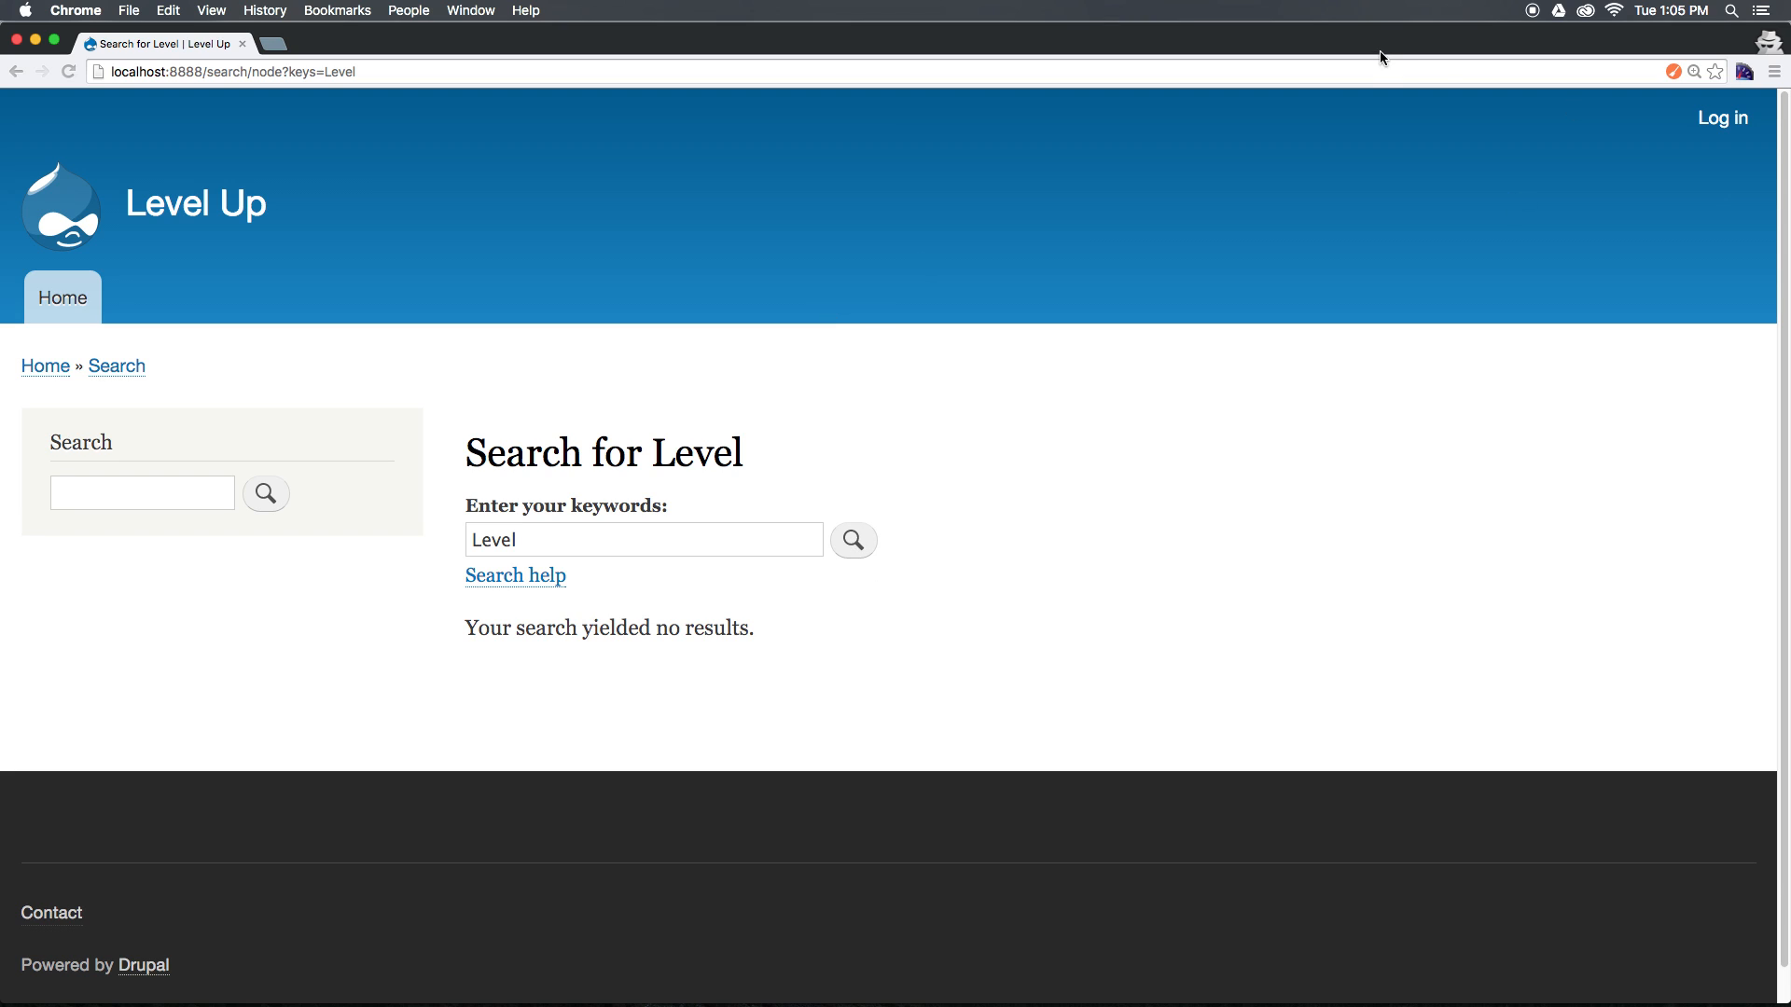
mouse_move(513, 432)
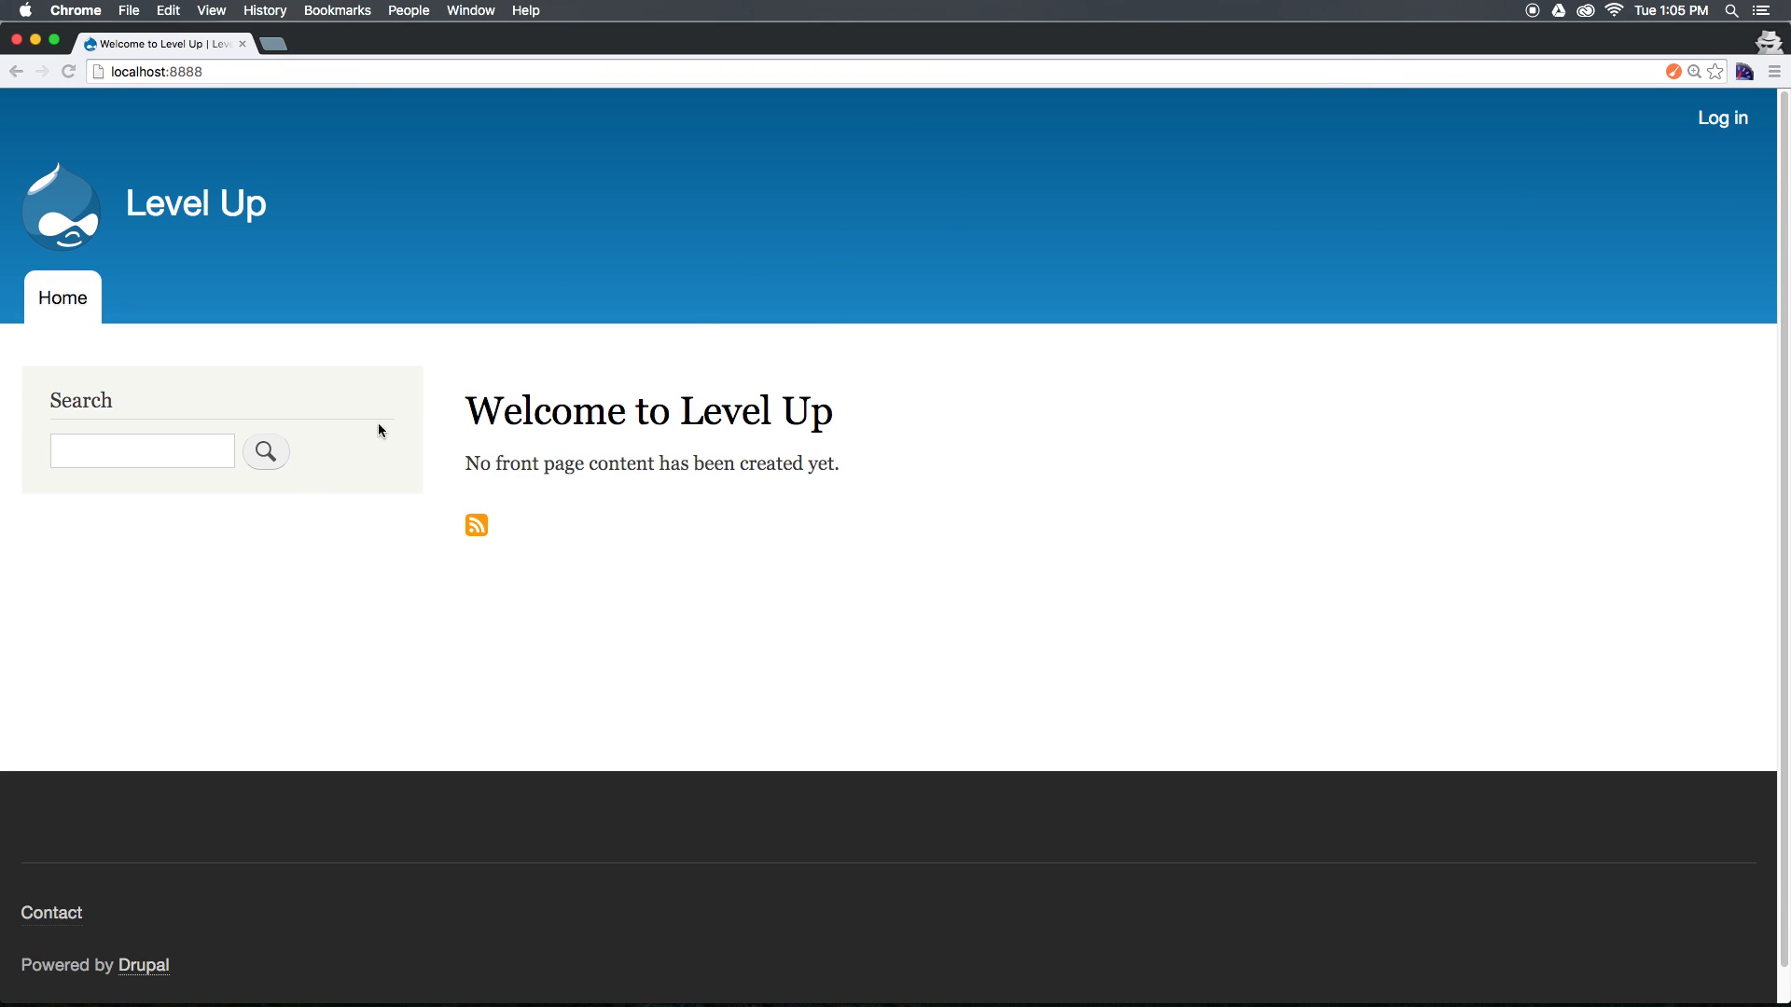
mouse_move(1604, 182)
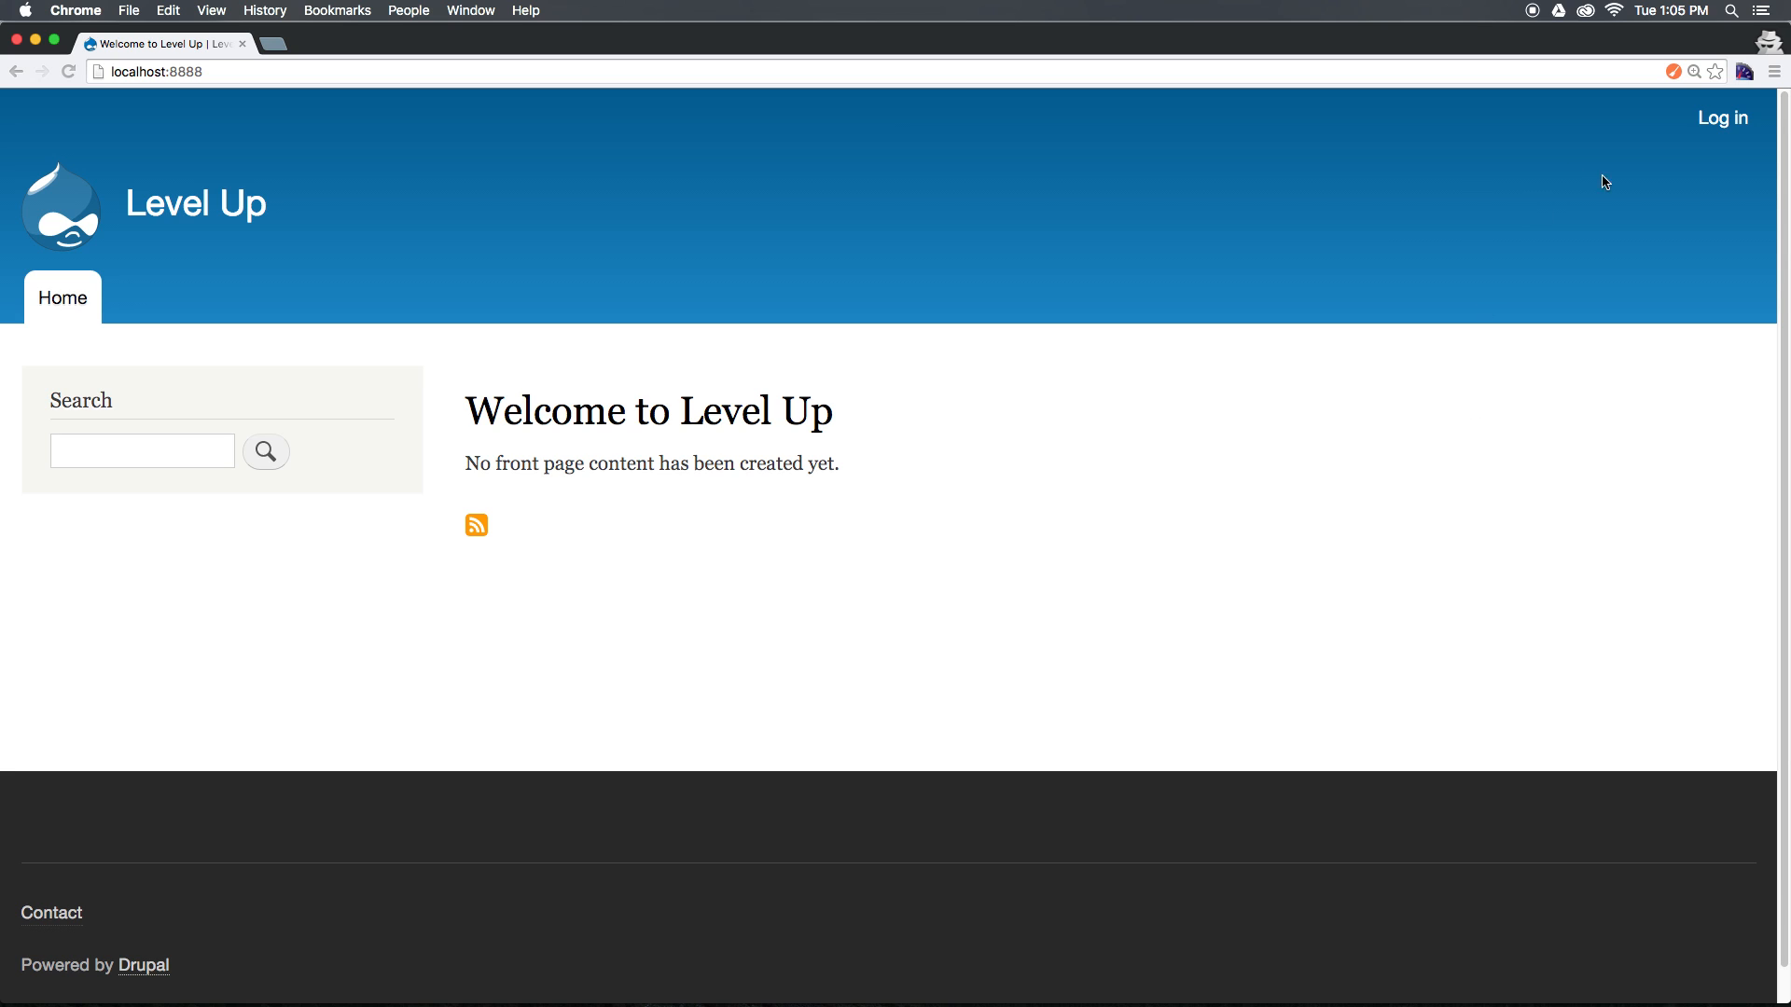
left_click(1723, 117)
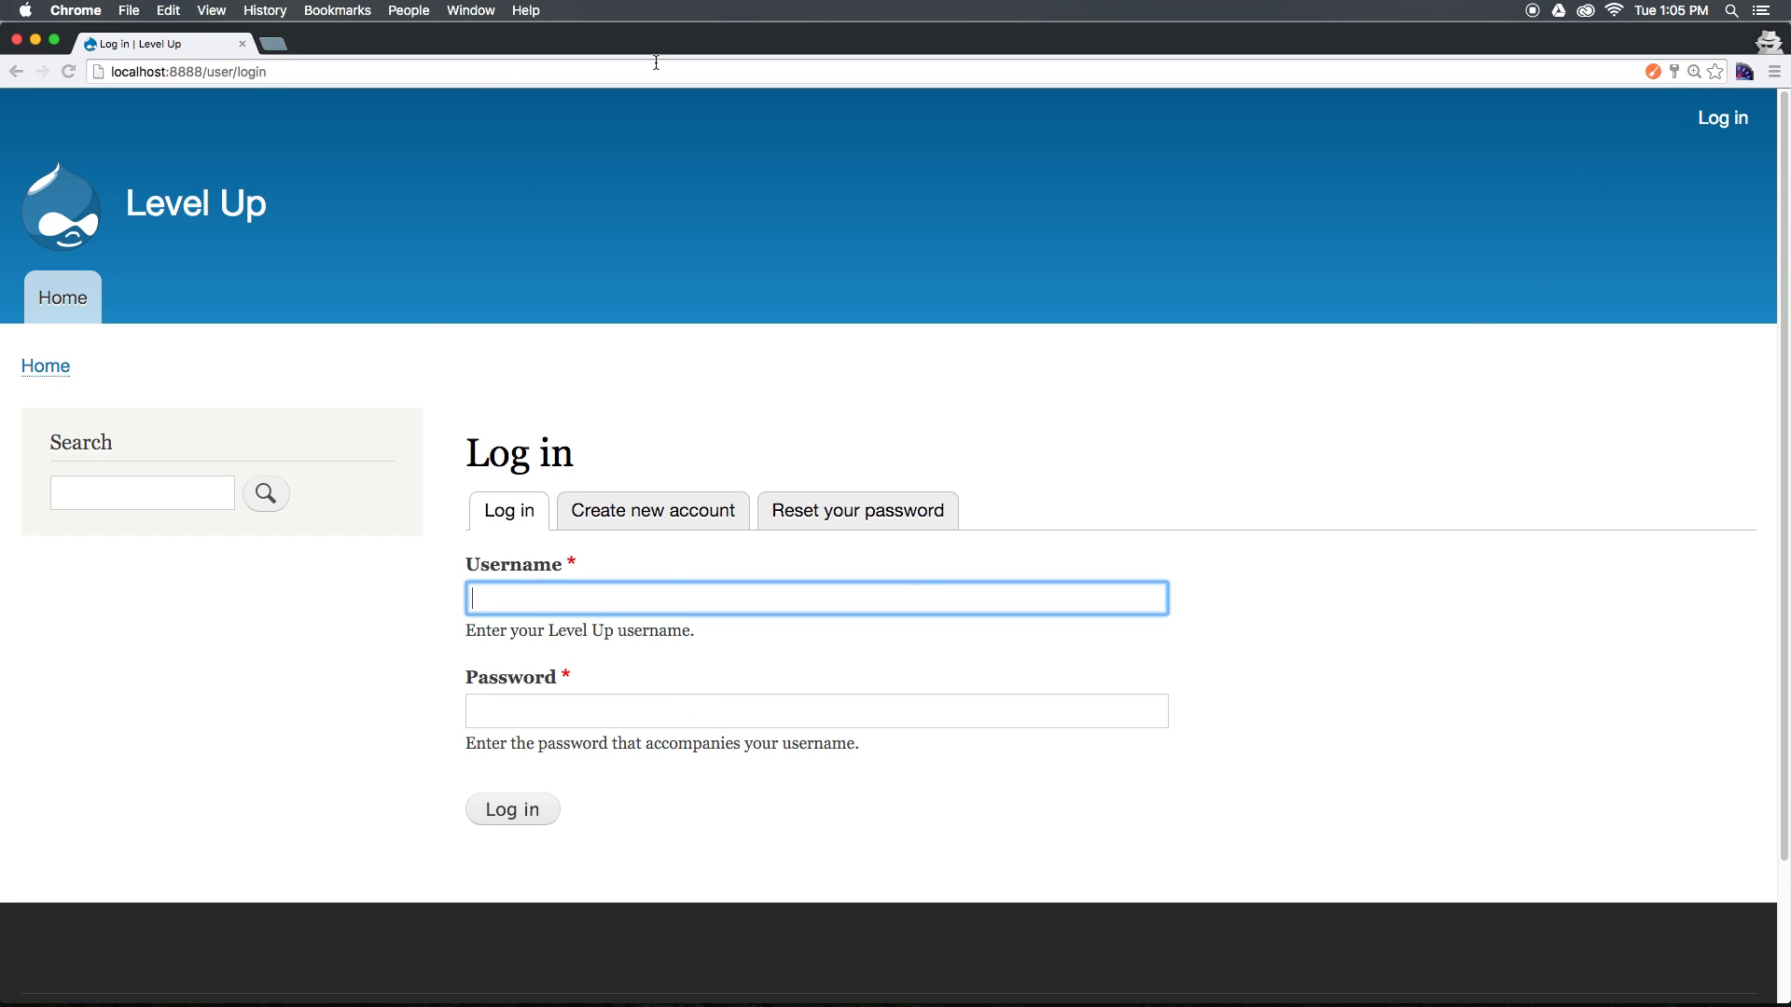
mouse_move(606, 582)
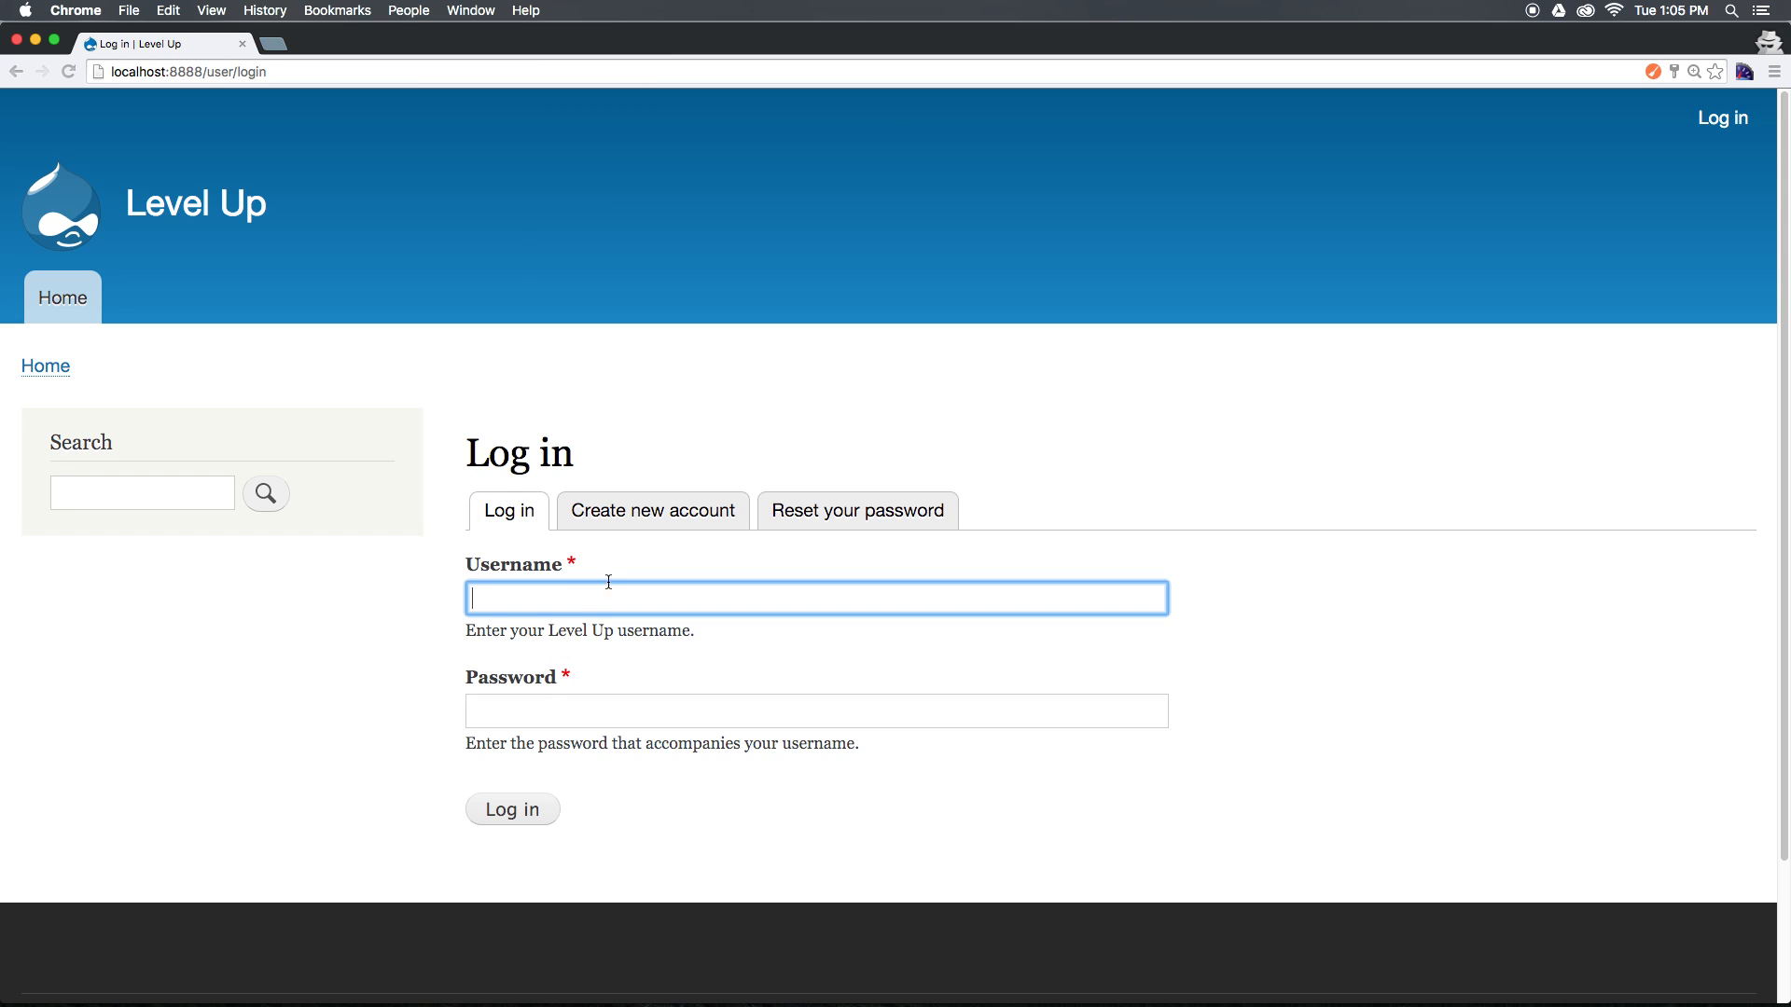
left_click(652, 510)
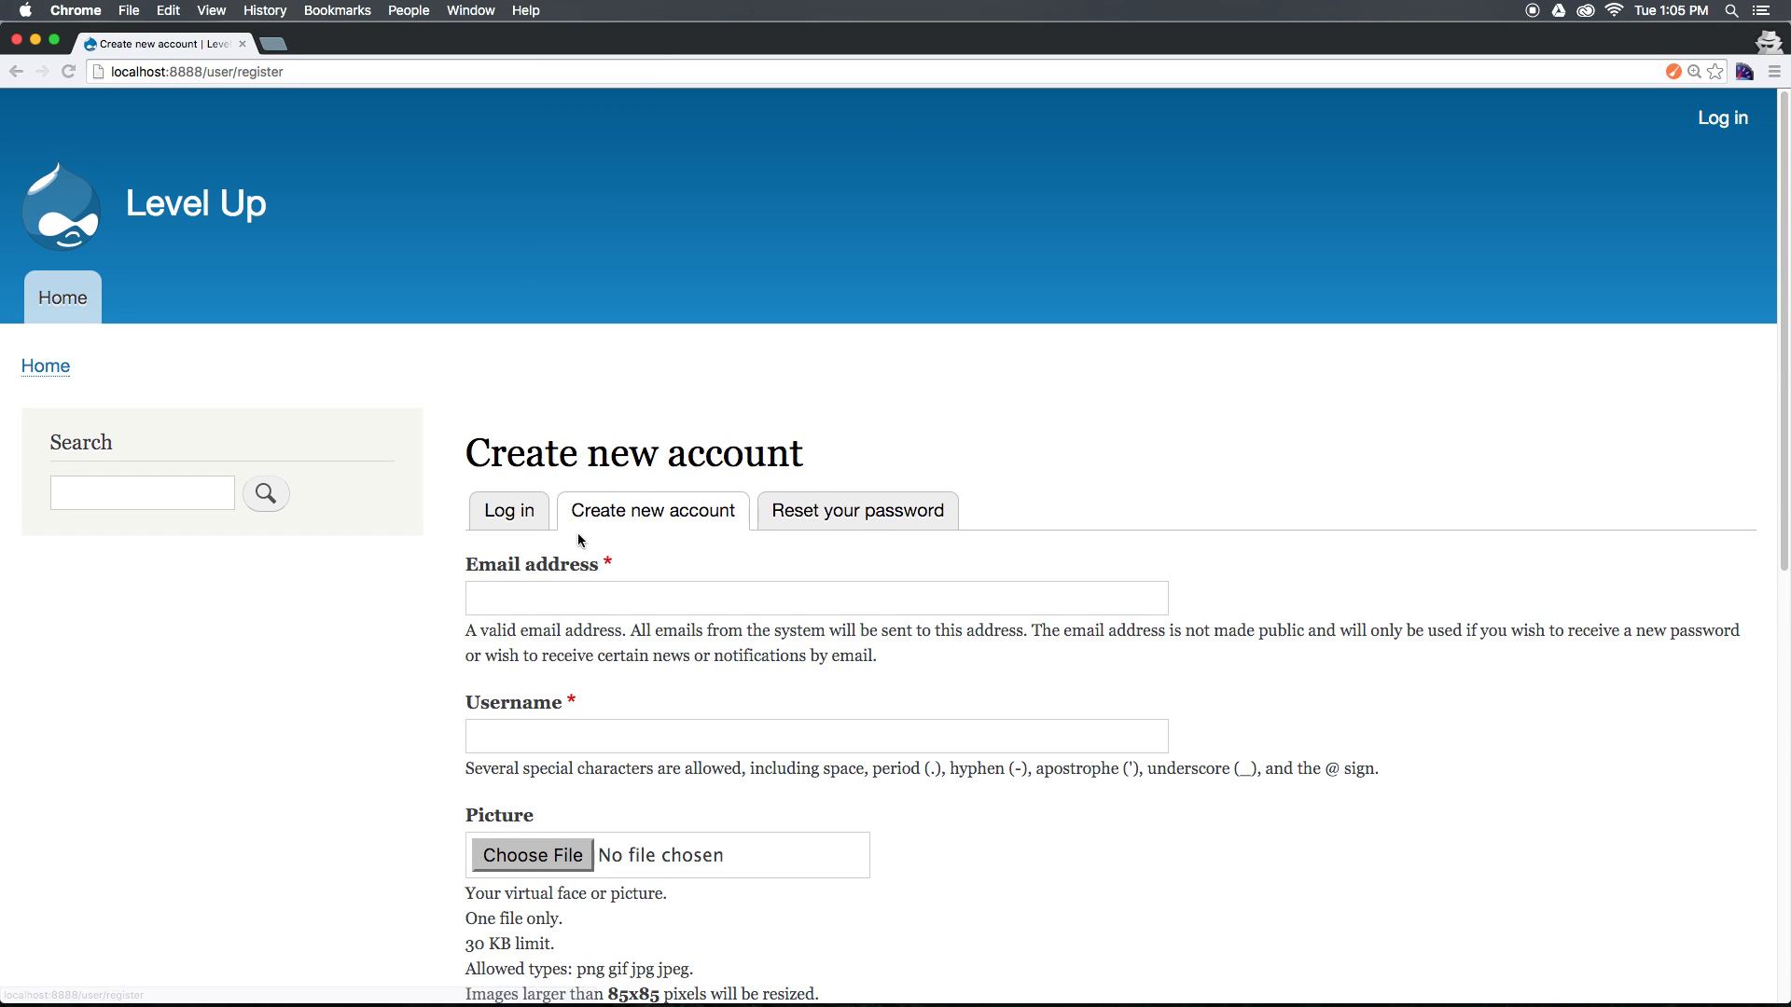
left_click(509, 510)
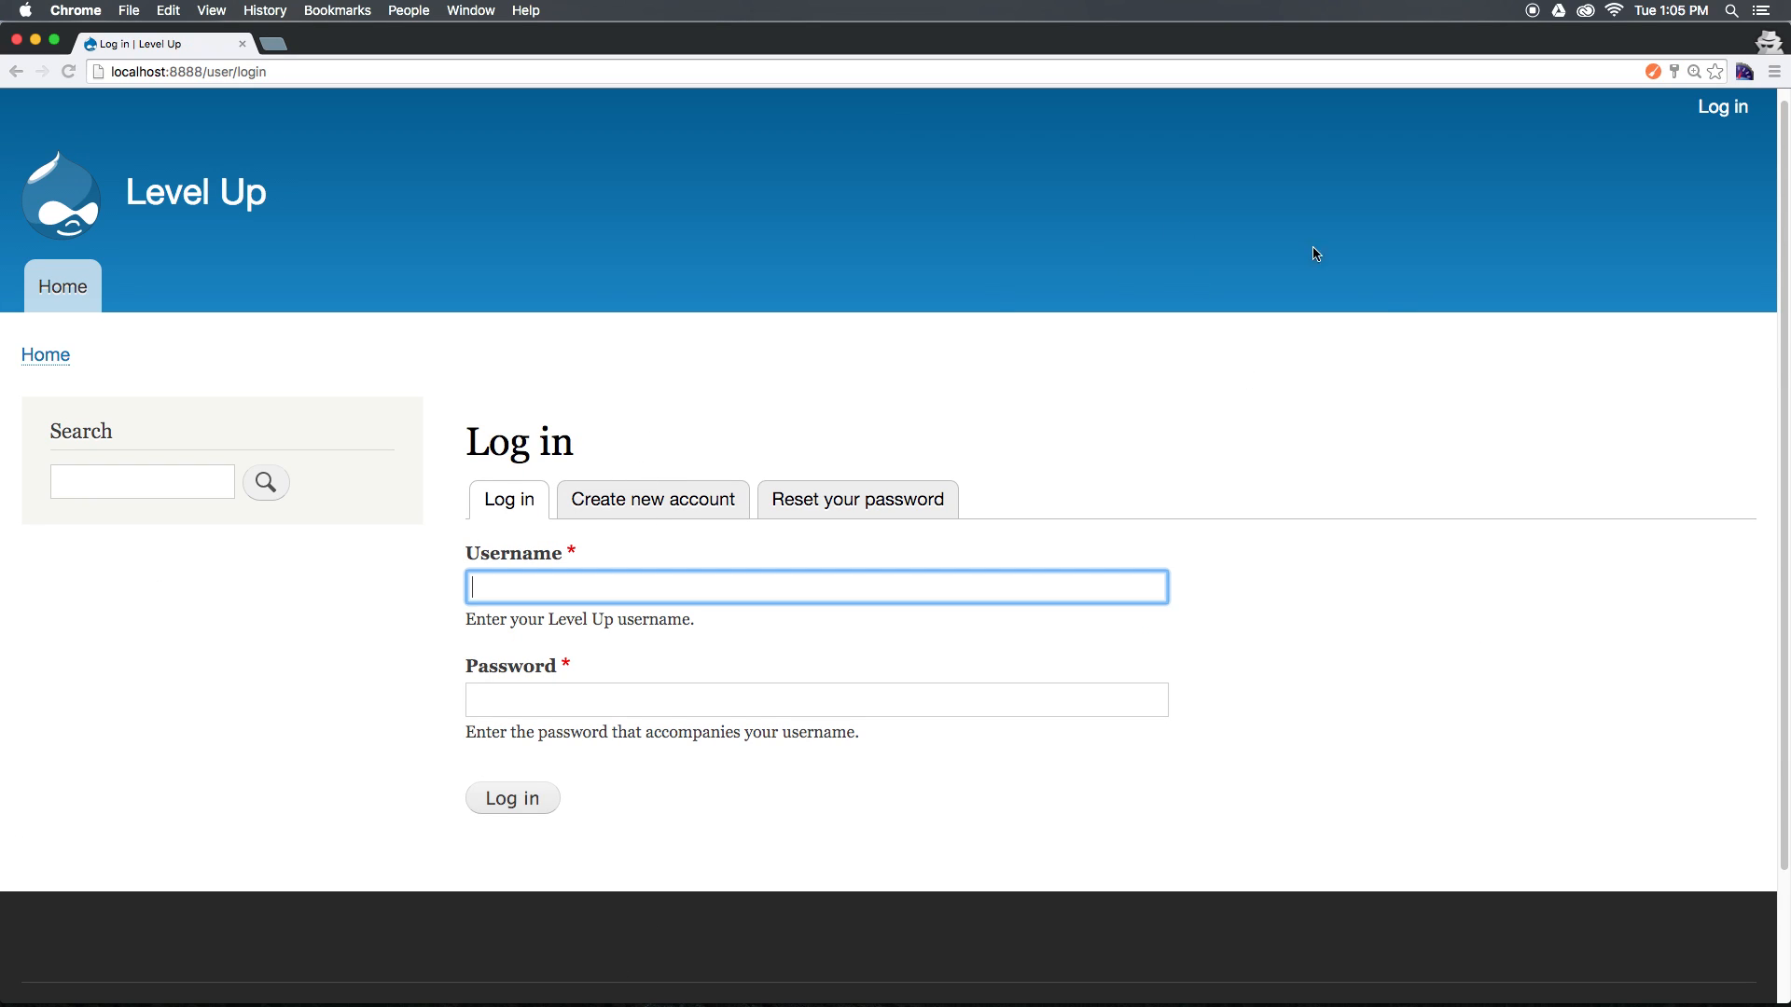
left_click(62, 286)
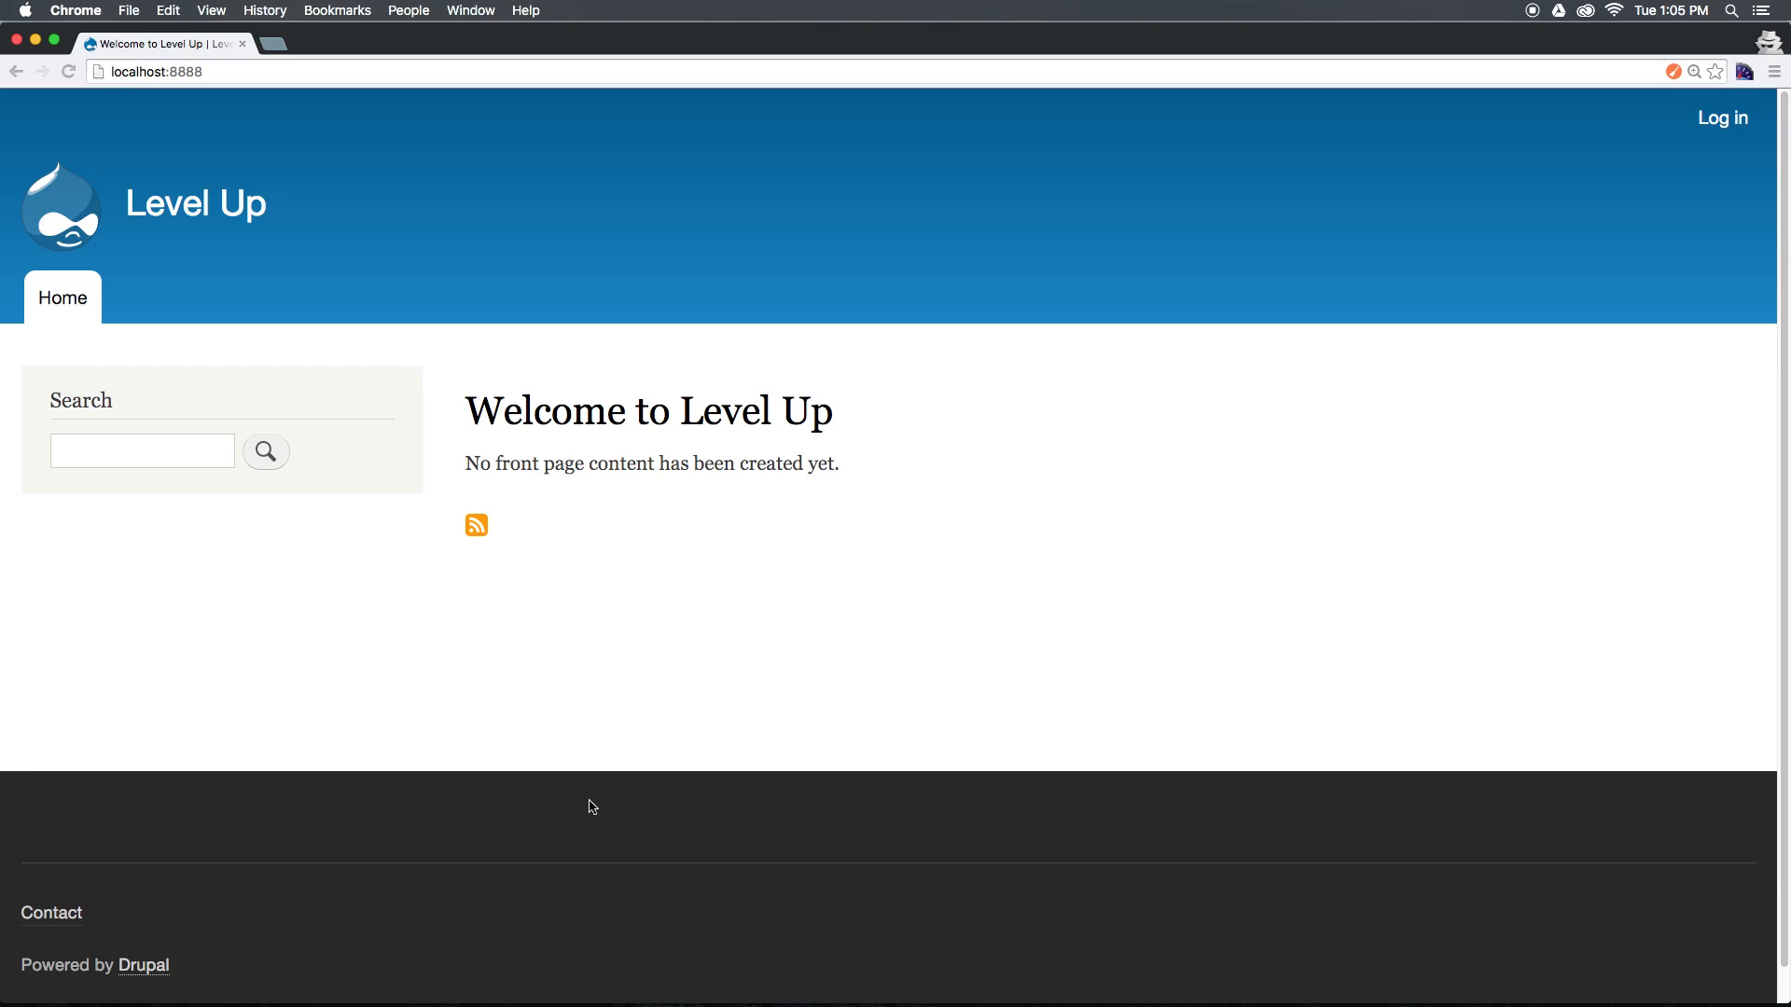
mouse_move(631, 444)
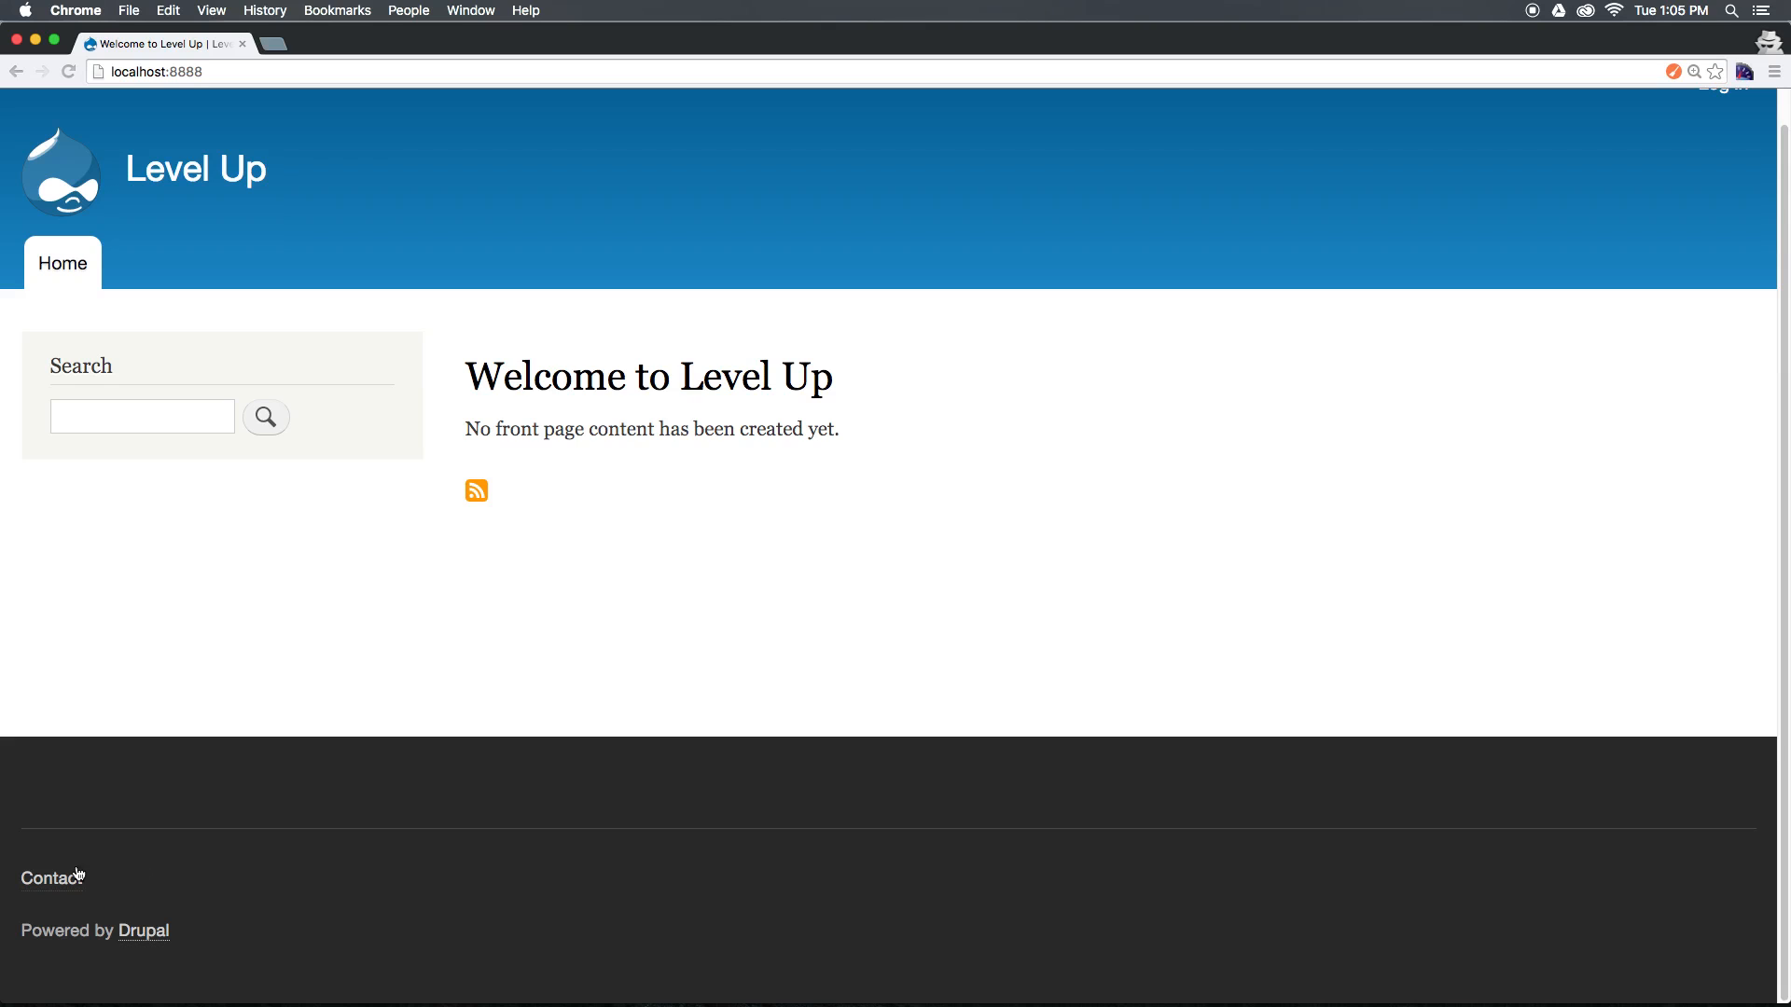
- Open the Website feedback form from the footer Contact link and scroll to its top
left_click(46, 877)
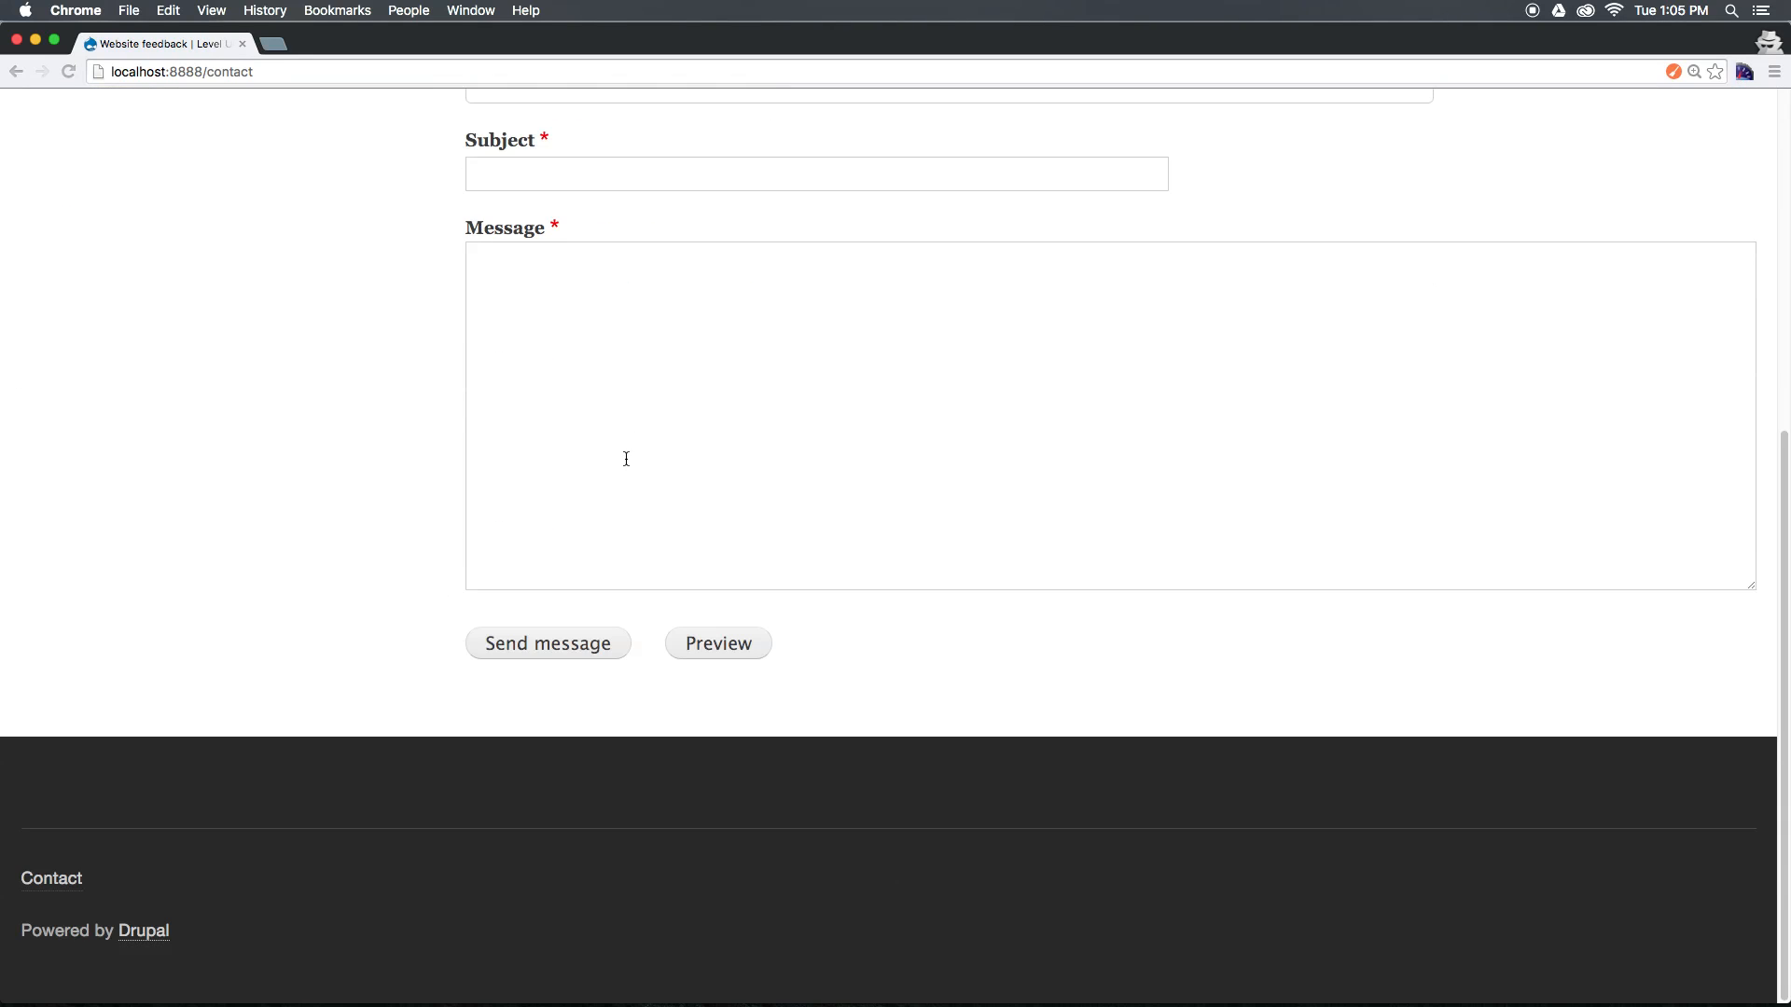
scroll("up", 3)
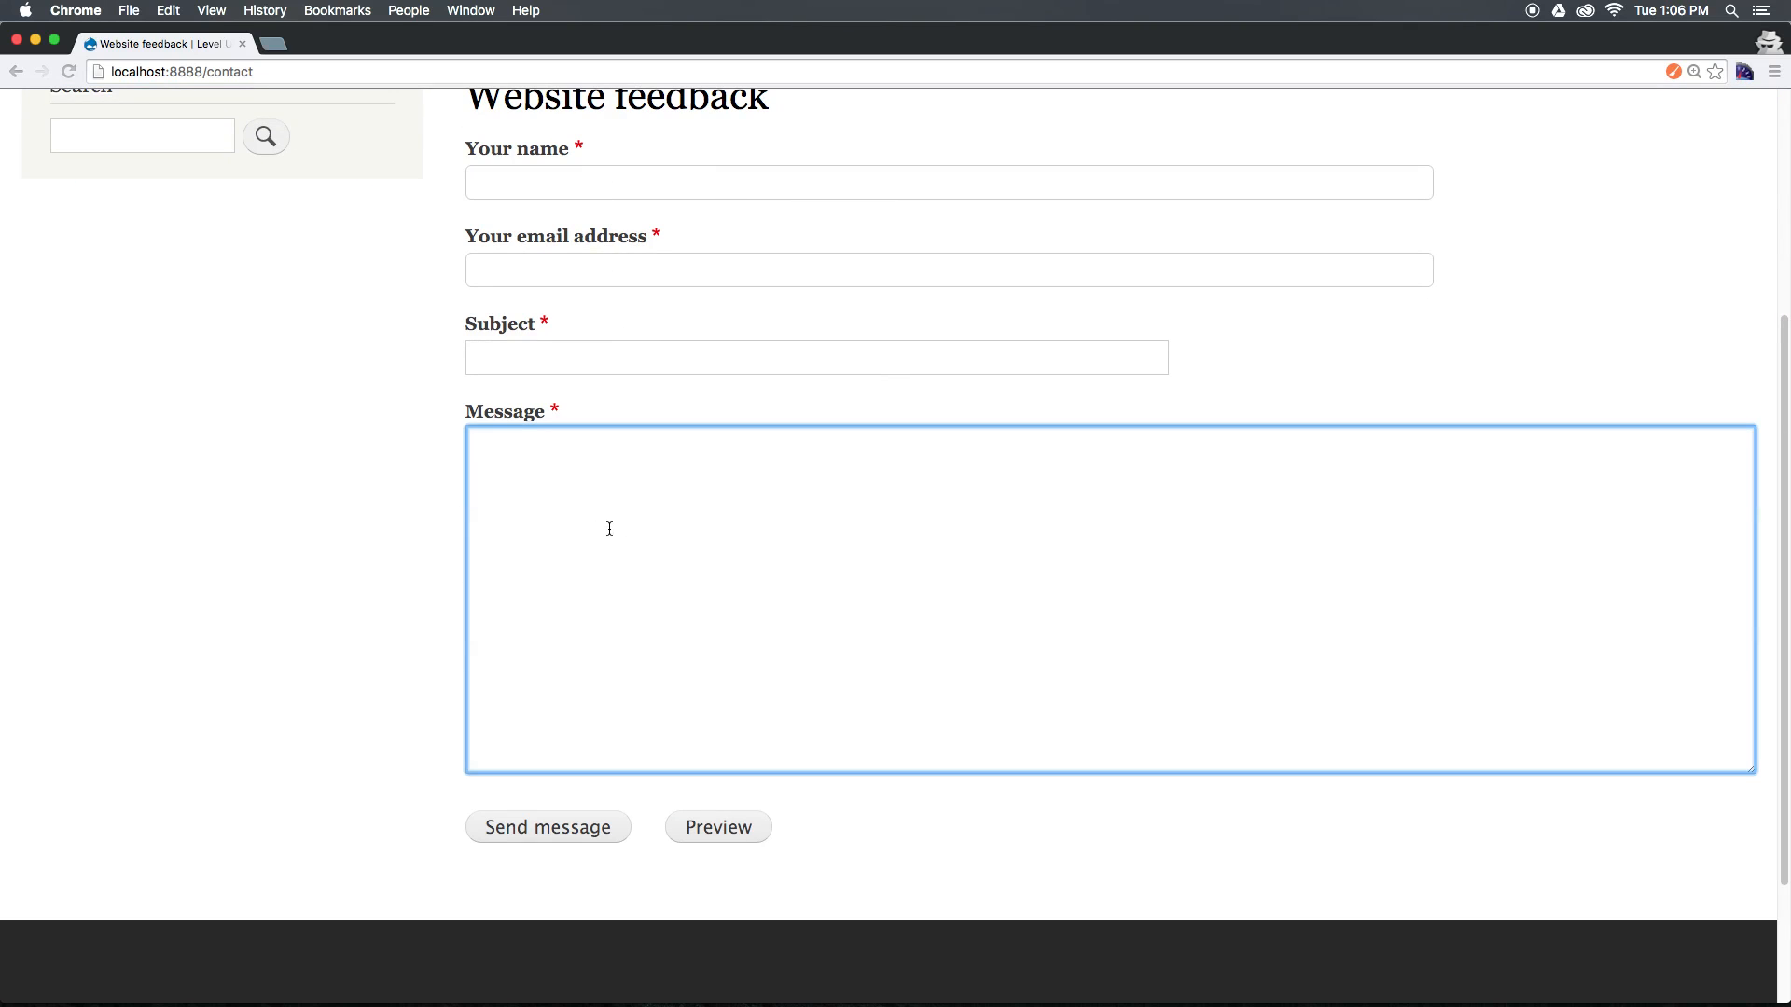
mouse_move(506, 518)
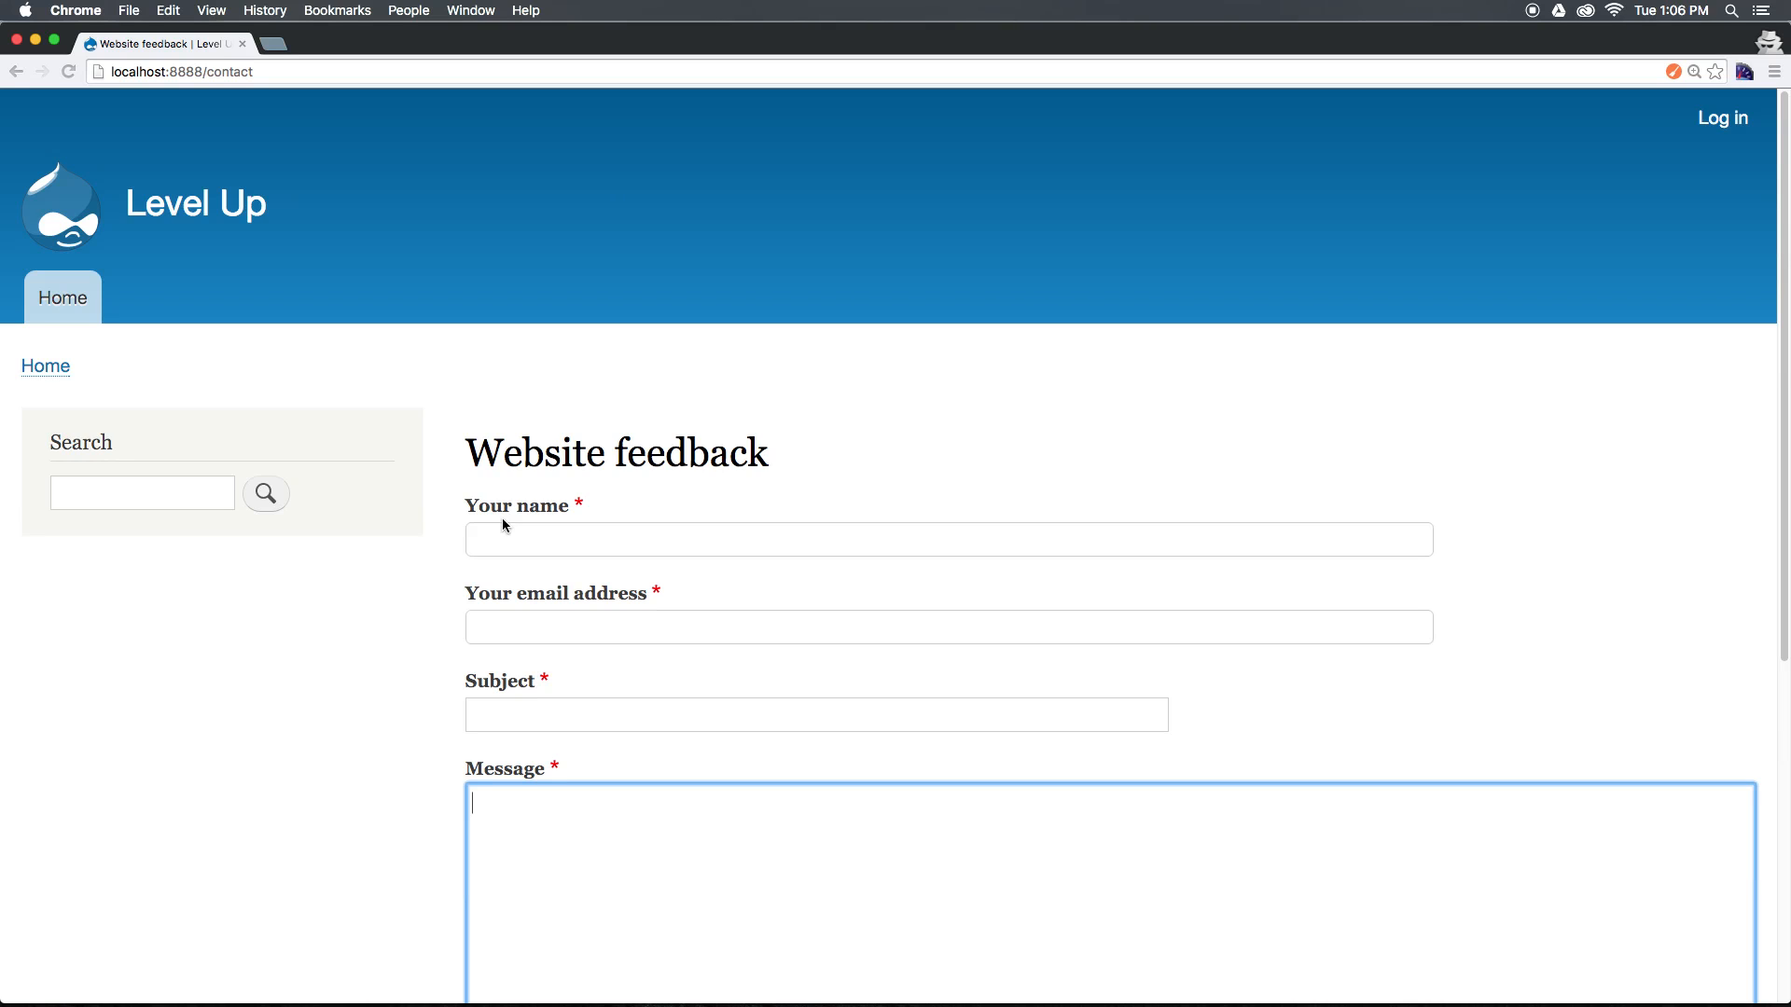
mouse_move(197, 202)
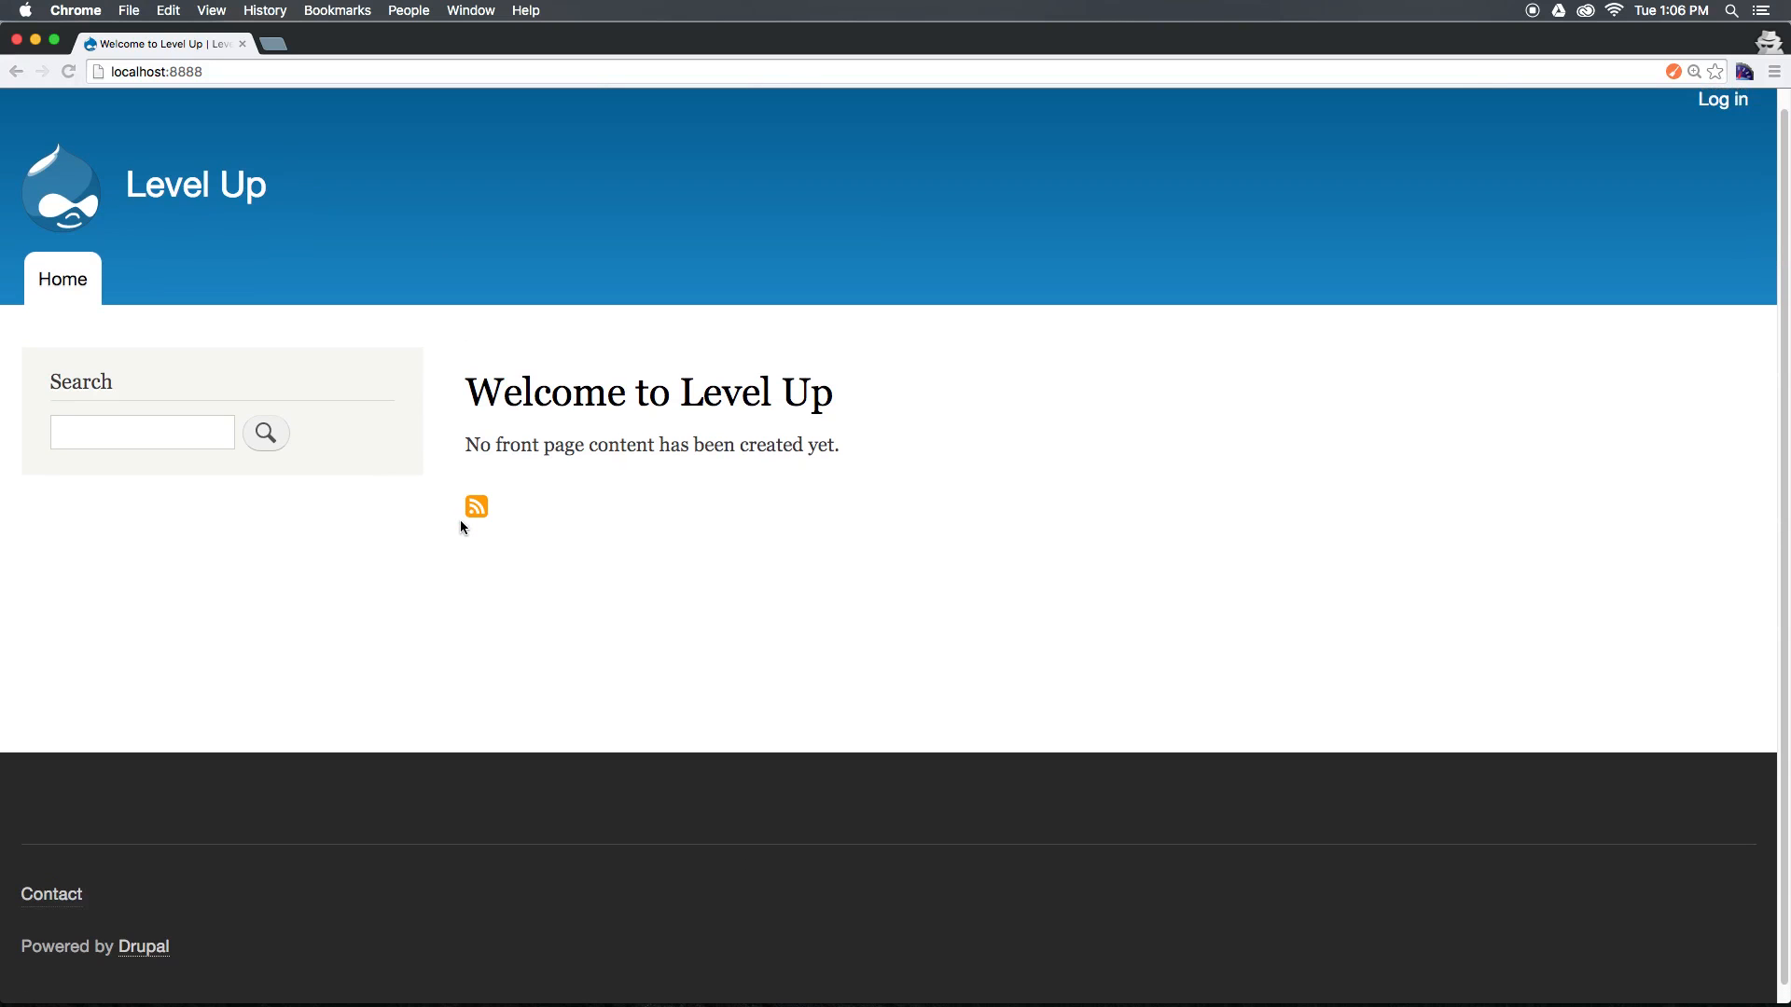
mouse_move(43, 610)
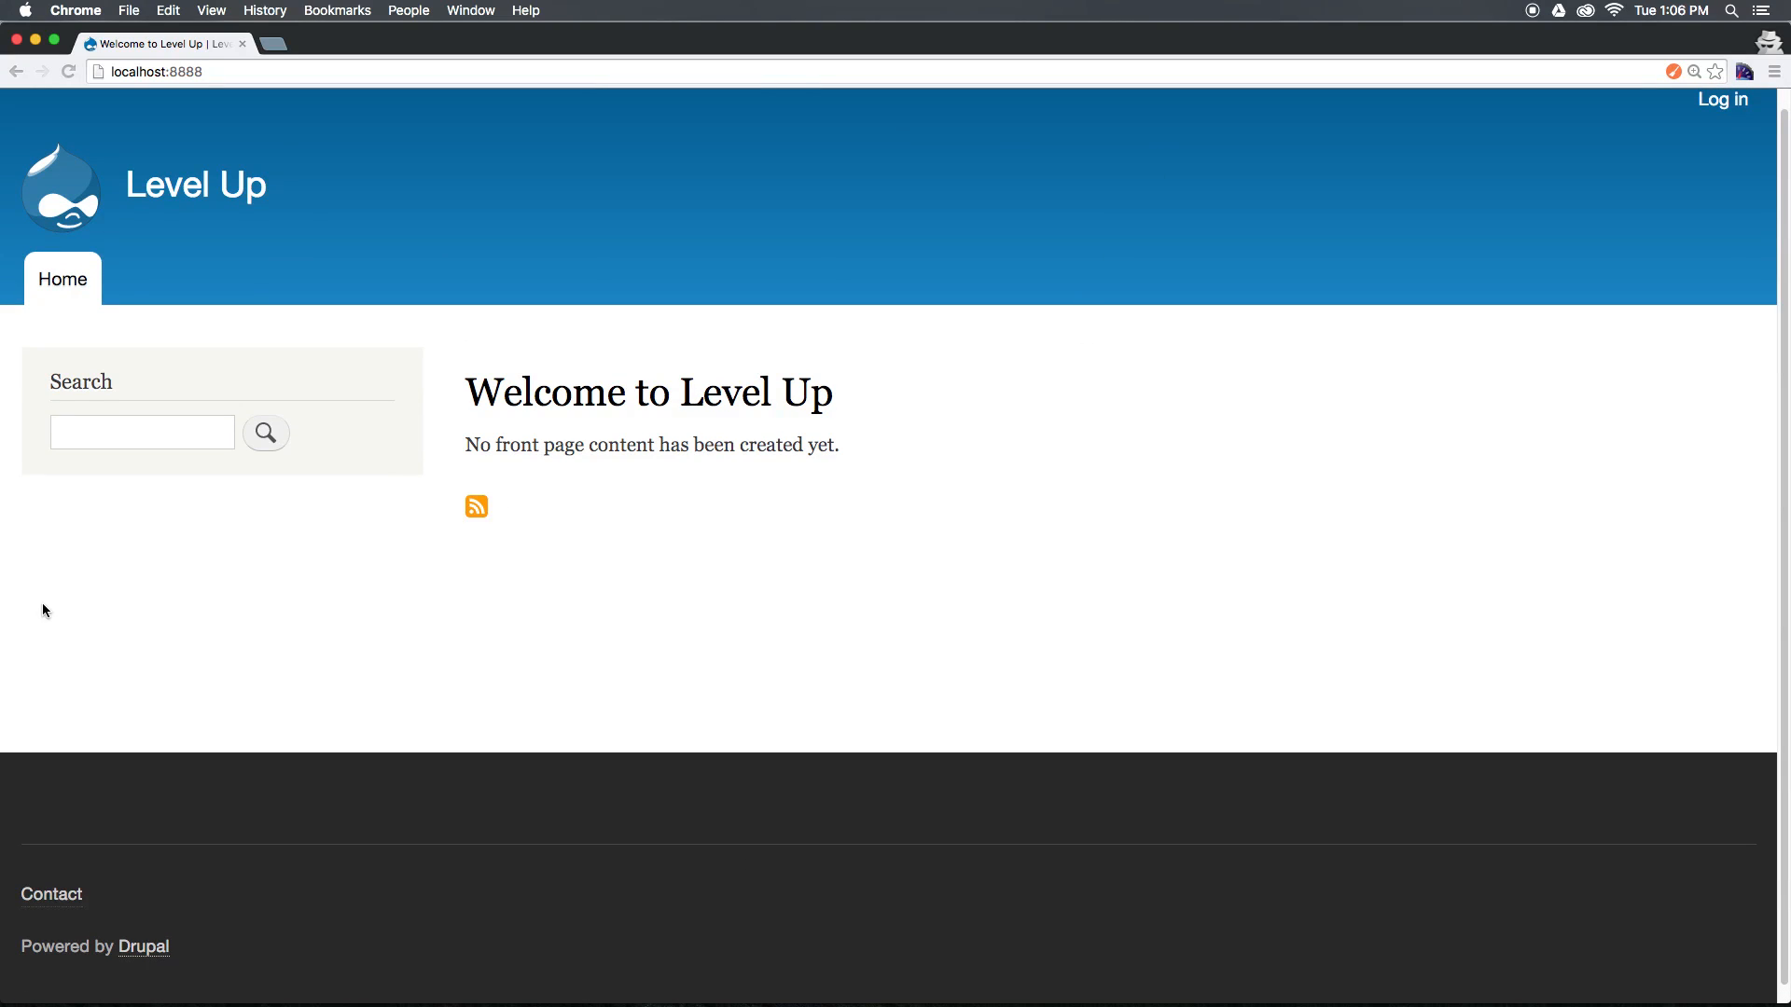